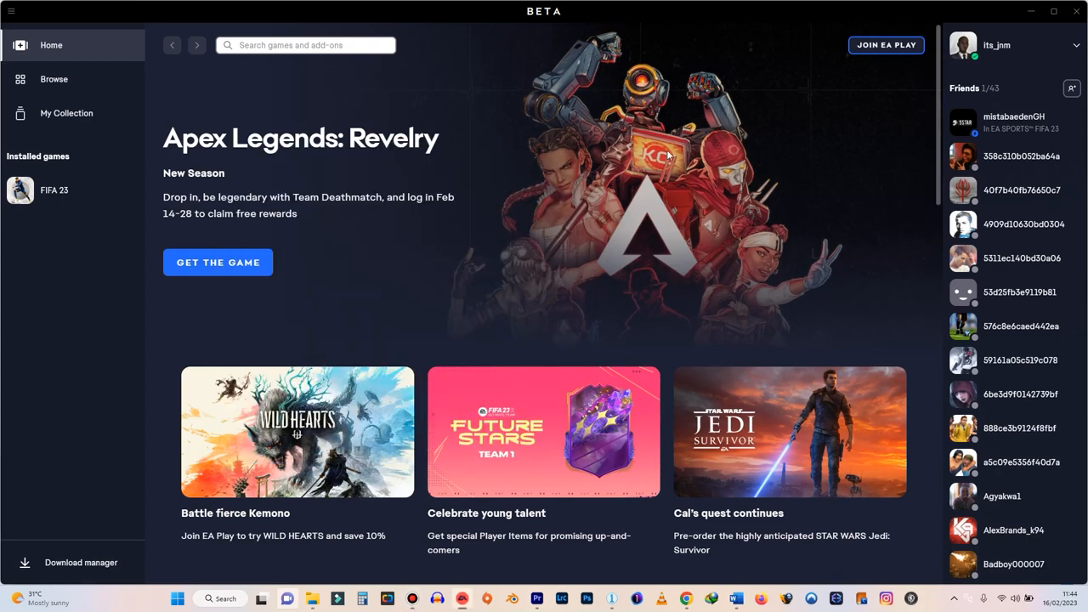
mouse_move(437, 336)
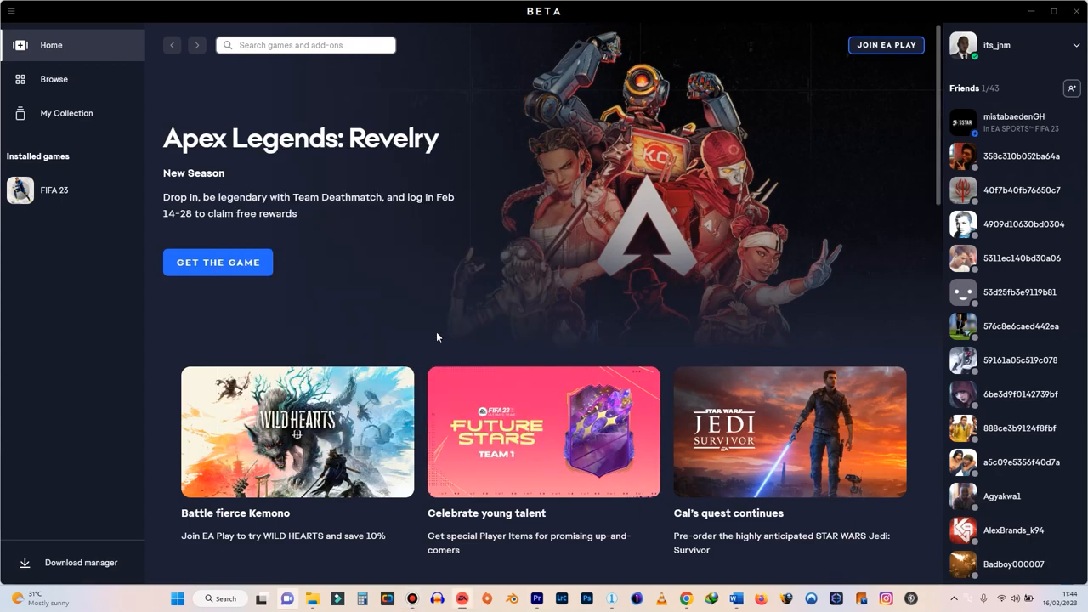
mouse_move(407, 280)
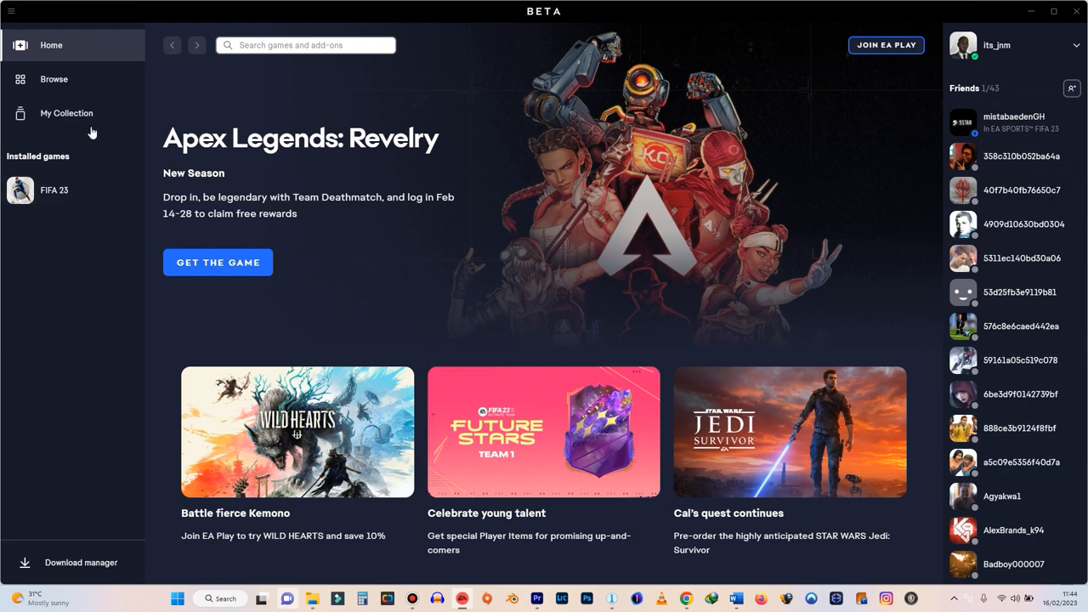
mouse_move(66, 113)
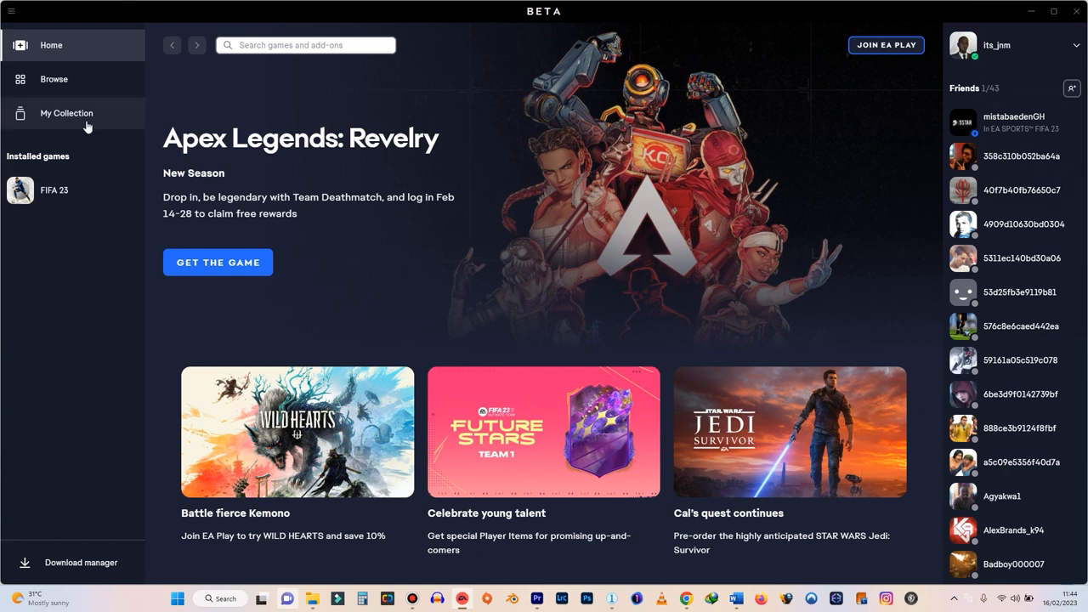
mouse_move(81, 197)
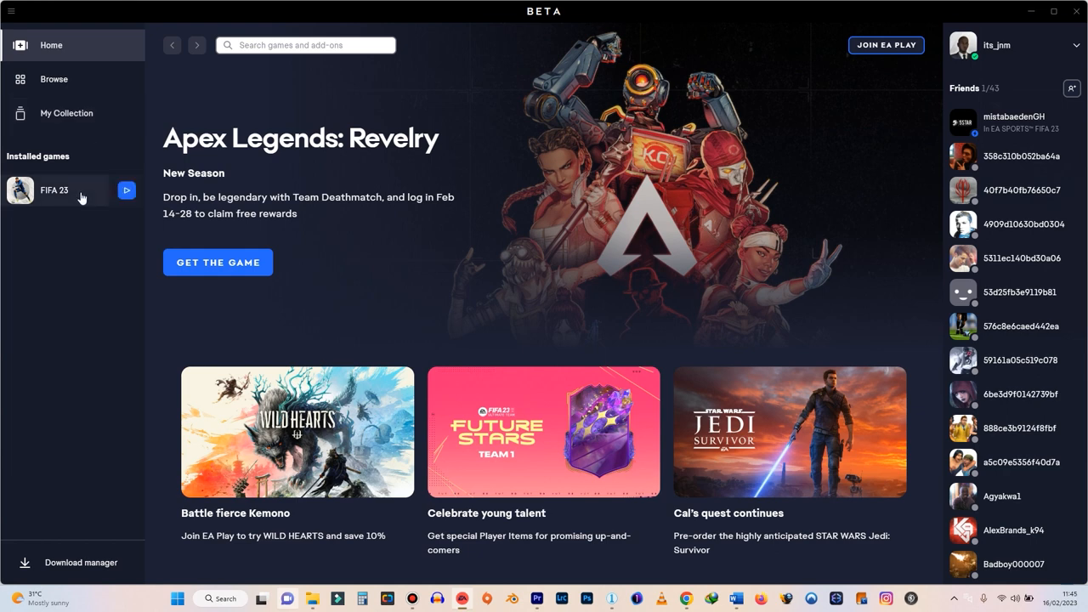
mouse_move(108, 196)
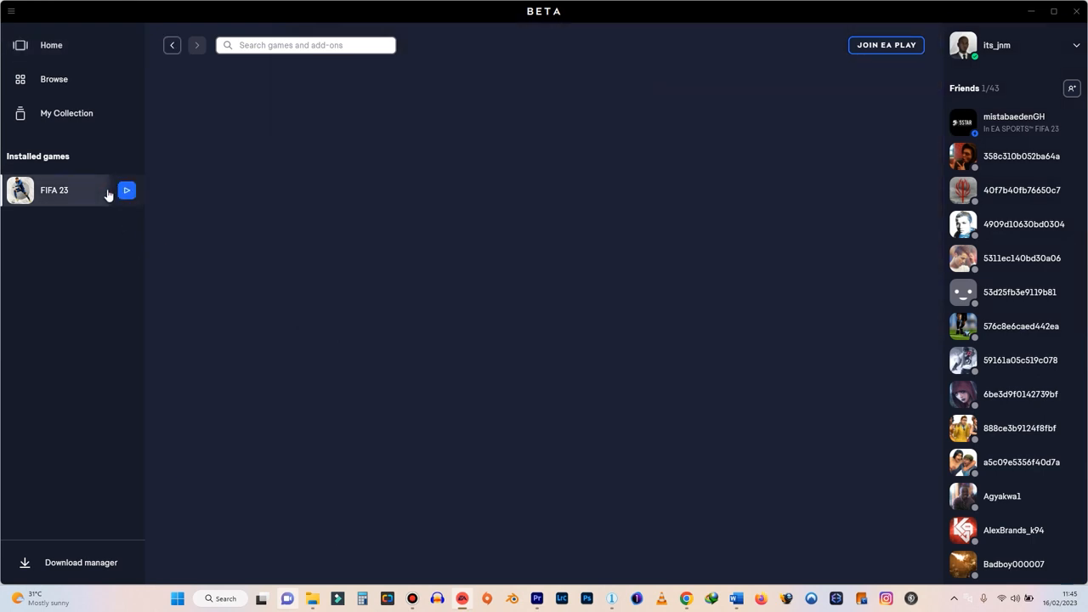
Browse to D:\Origin Games\FIFA 23 from FIFA 23's Manage > View properties
click(53, 189)
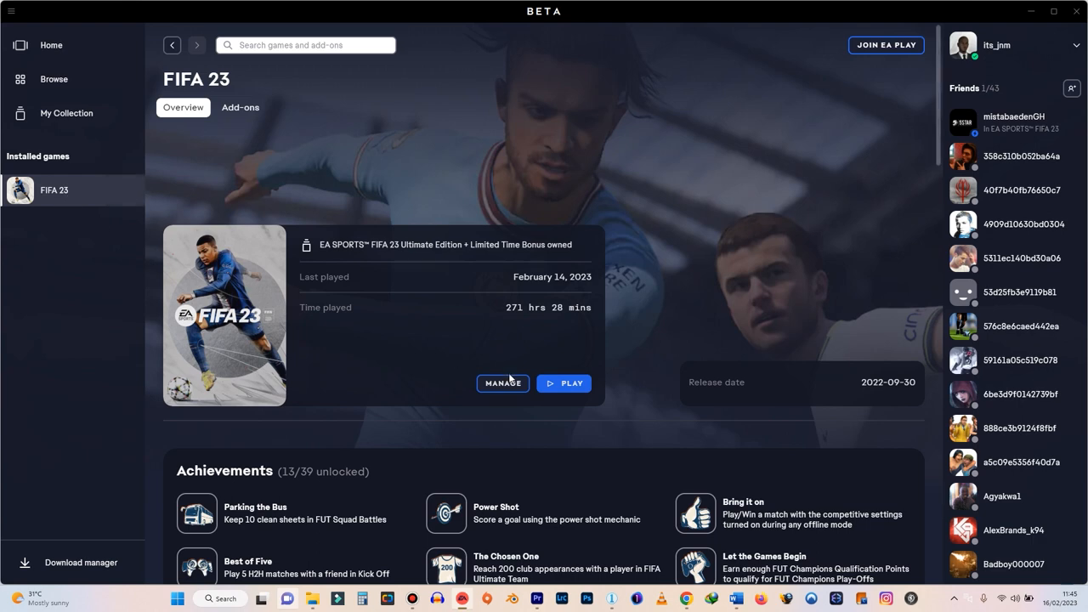
click(502, 384)
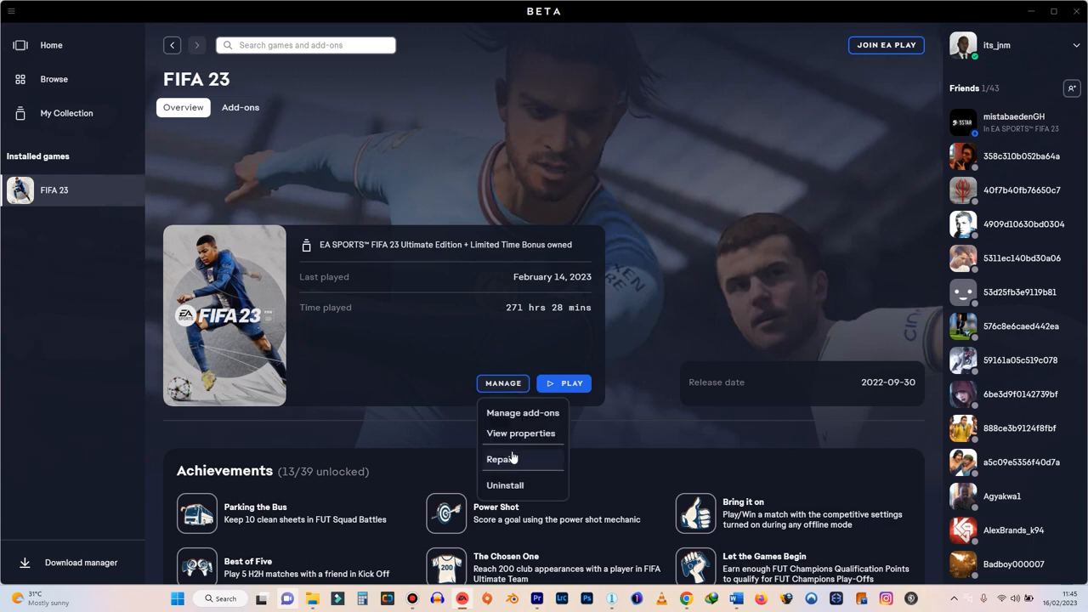
mouse_move(521, 434)
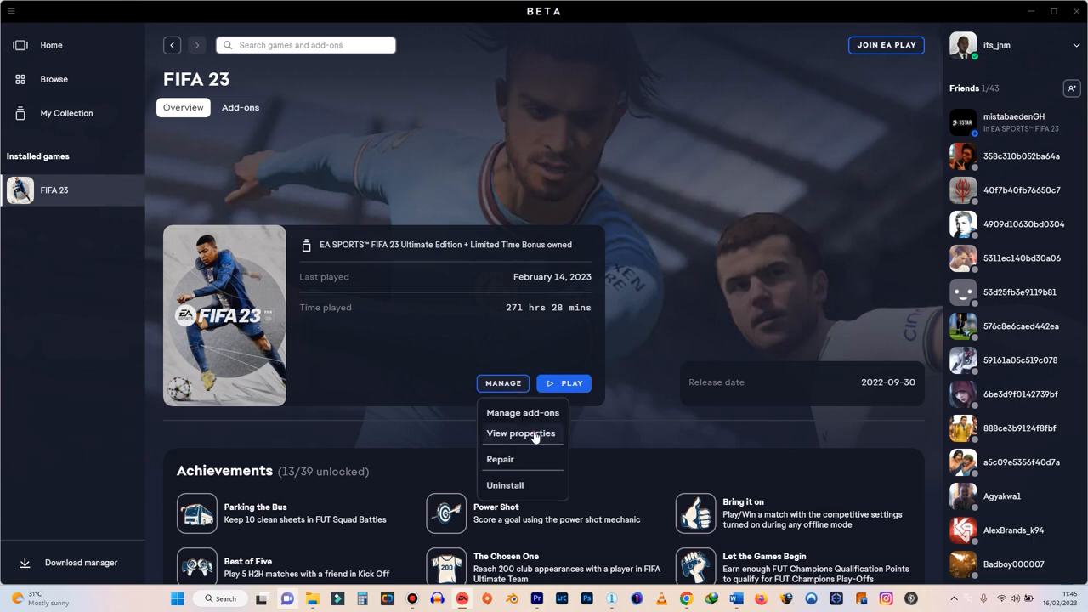
click(521, 433)
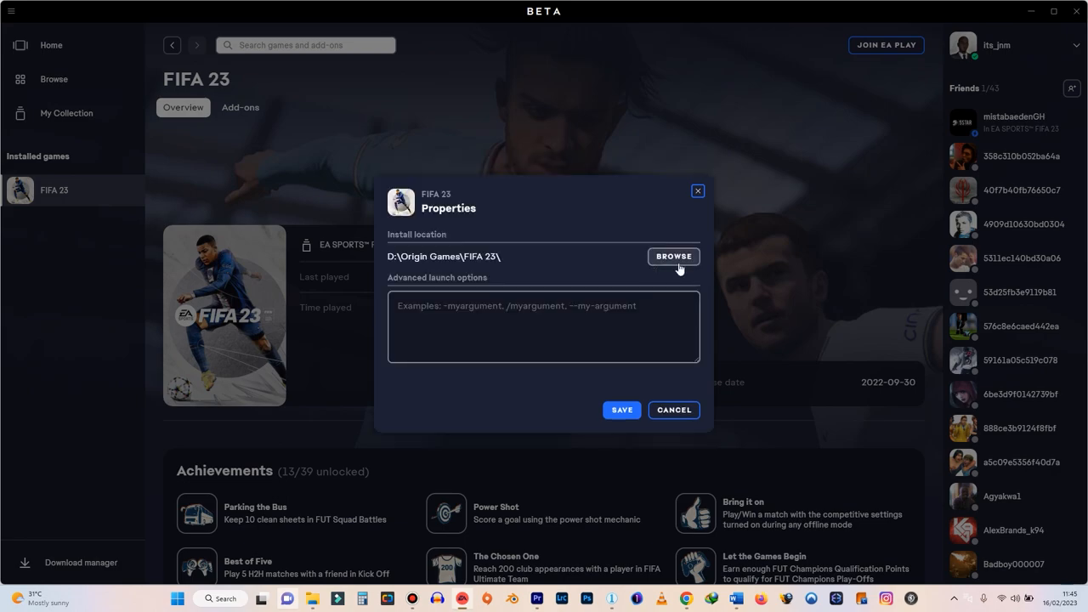
click(673, 256)
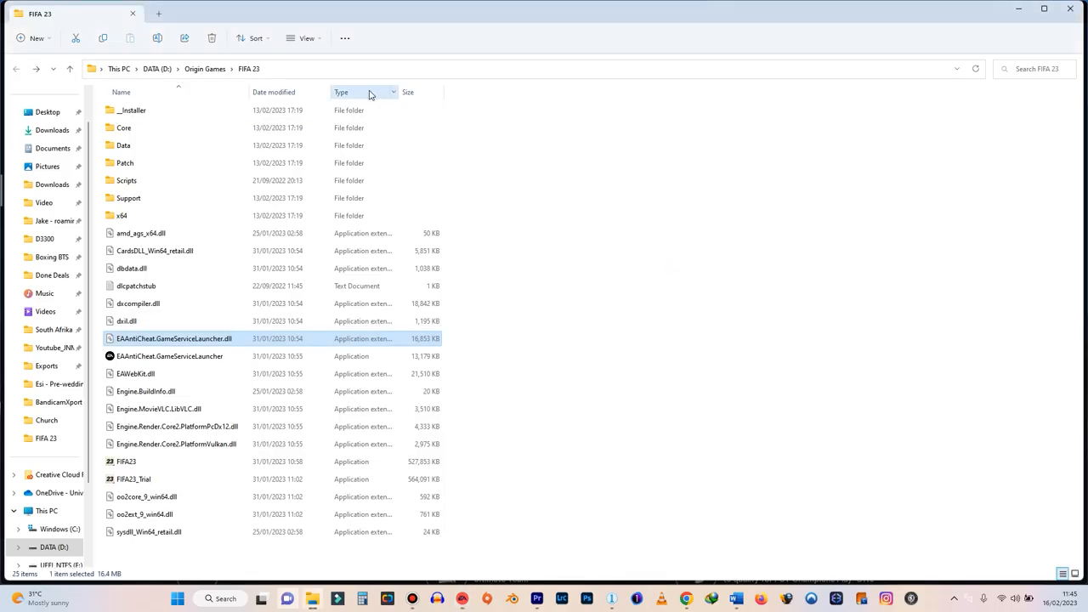
mouse_move(565, 356)
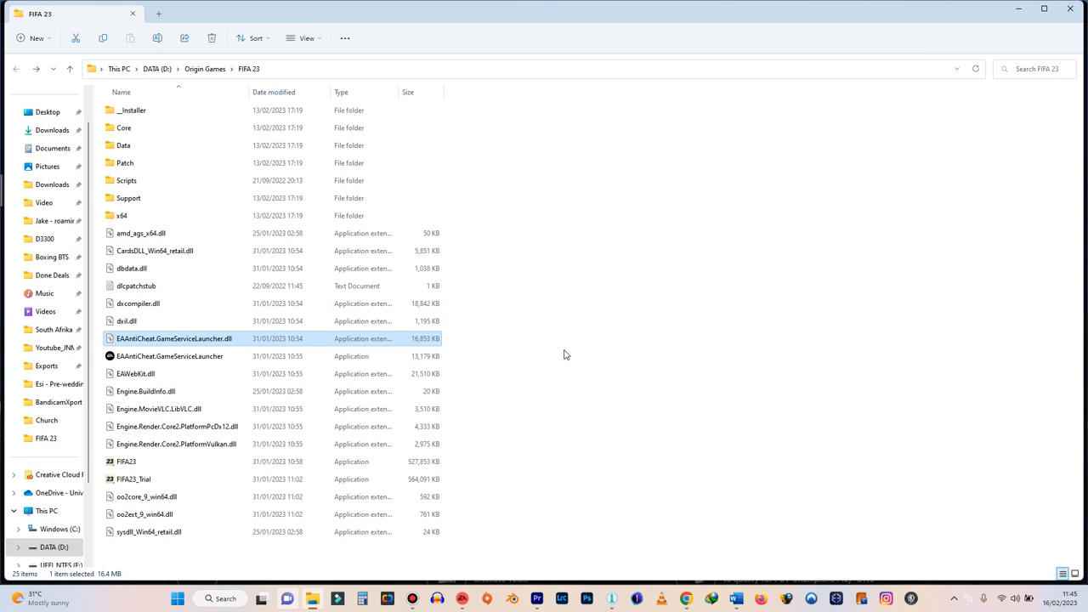
mouse_move(566, 316)
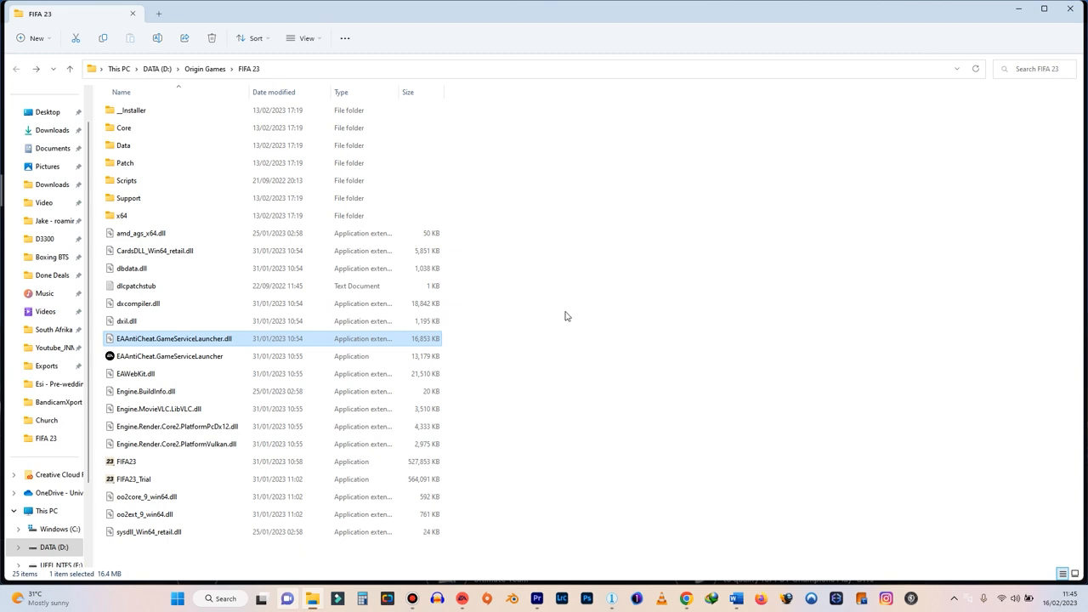
mouse_move(475, 313)
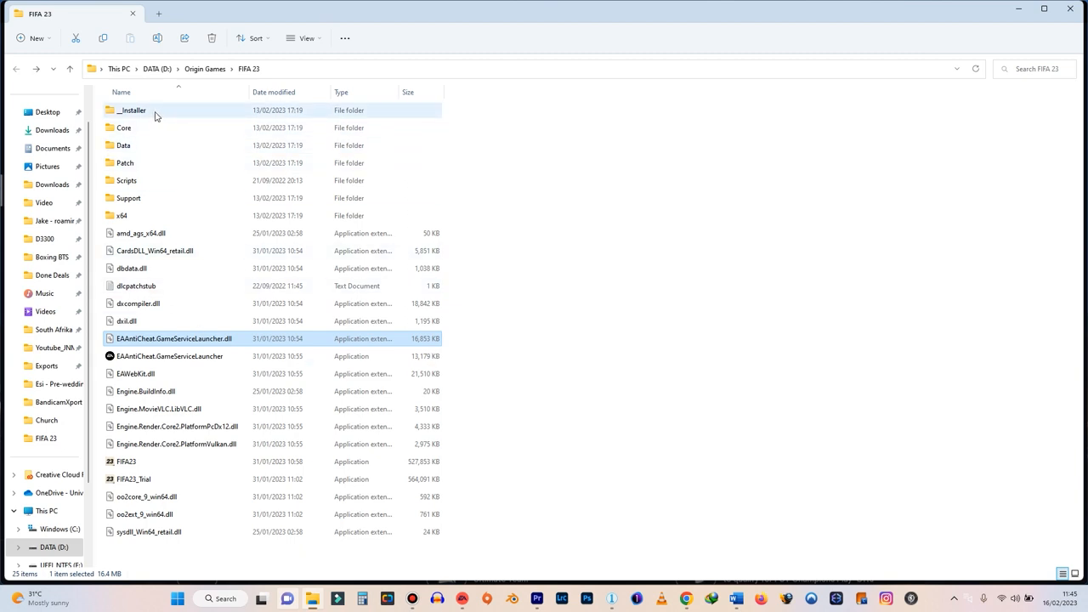
Run EAAntiCheat.Installer from FIFA 23's _Installer\EAAntiCheat folder
double_click(132, 109)
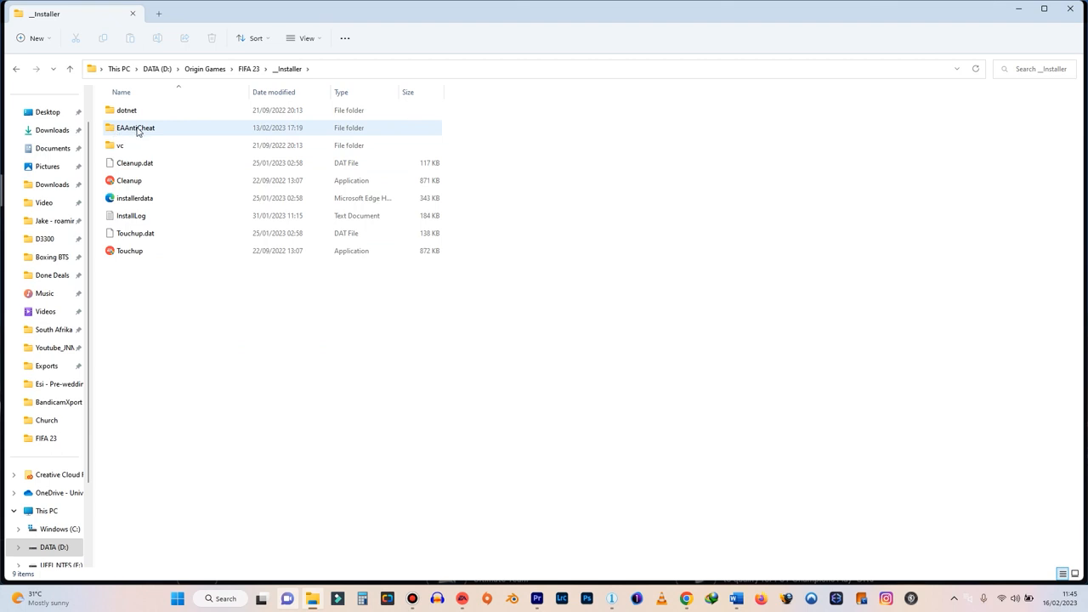
right_click(147, 110)
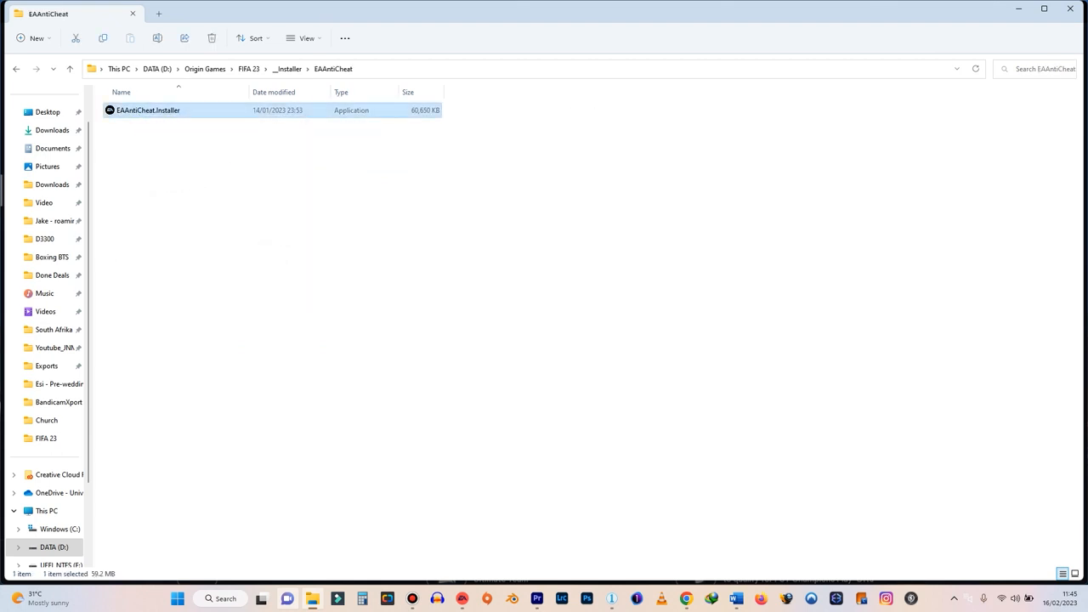
double_click(147, 110)
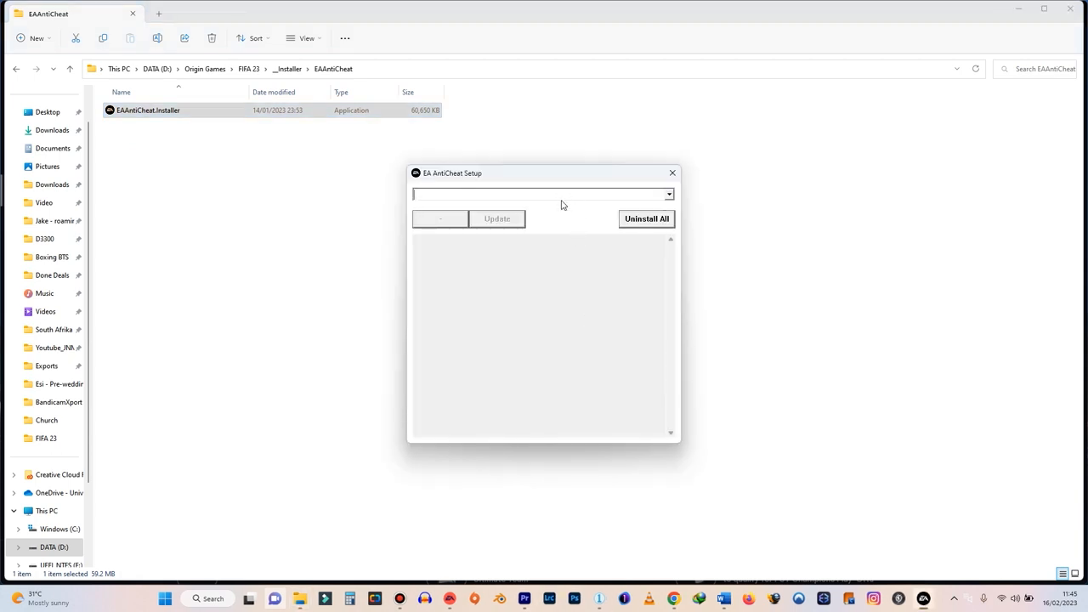
Run the EA AntiCheat update for (Installed) FIFA 23, then close the setup window
click(542, 194)
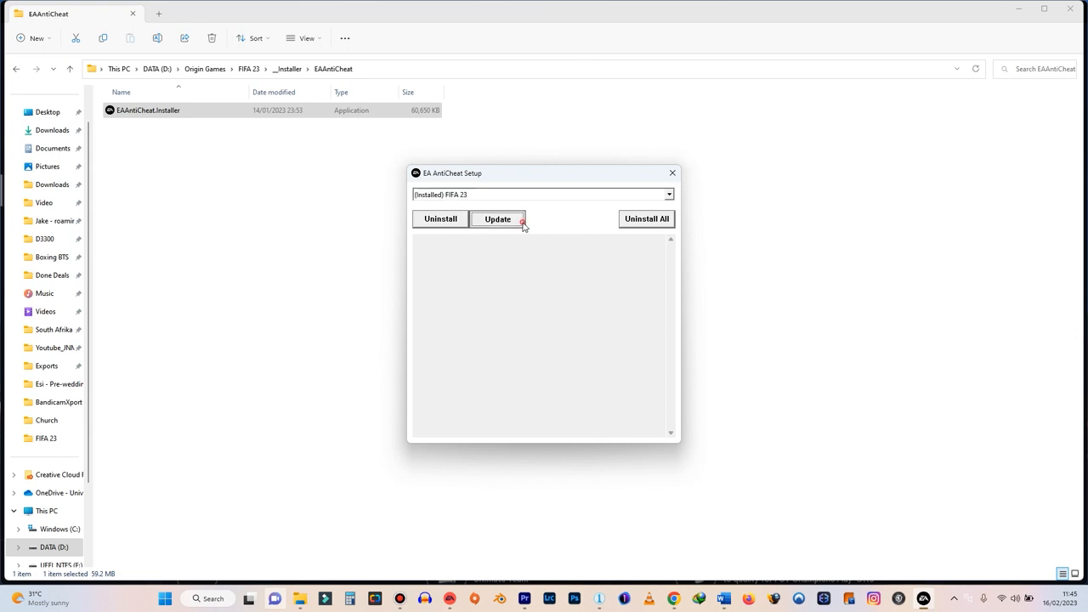
click(497, 218)
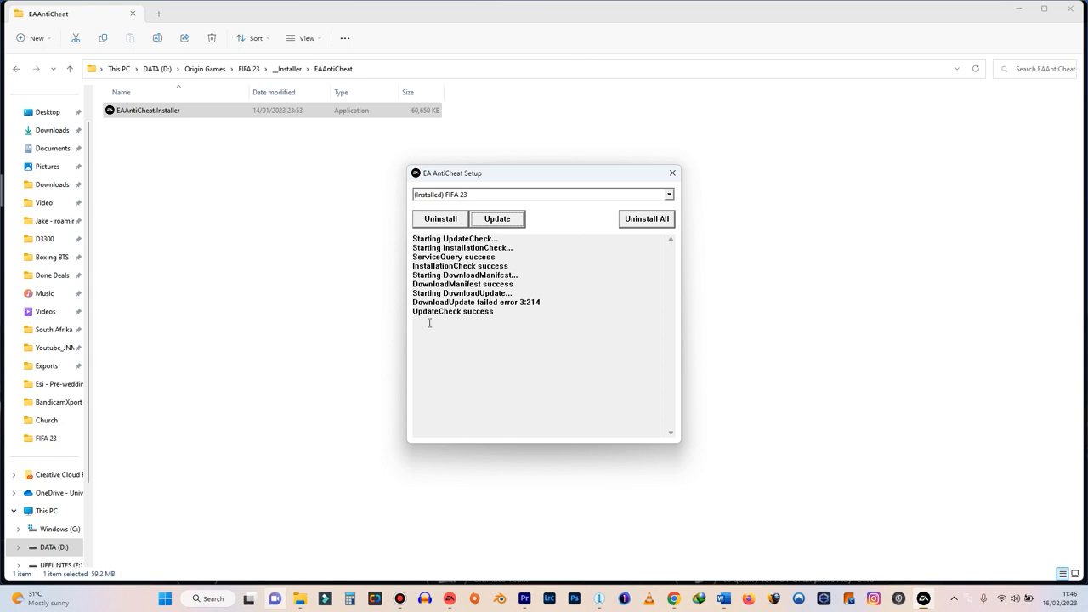
mouse_move(610, 230)
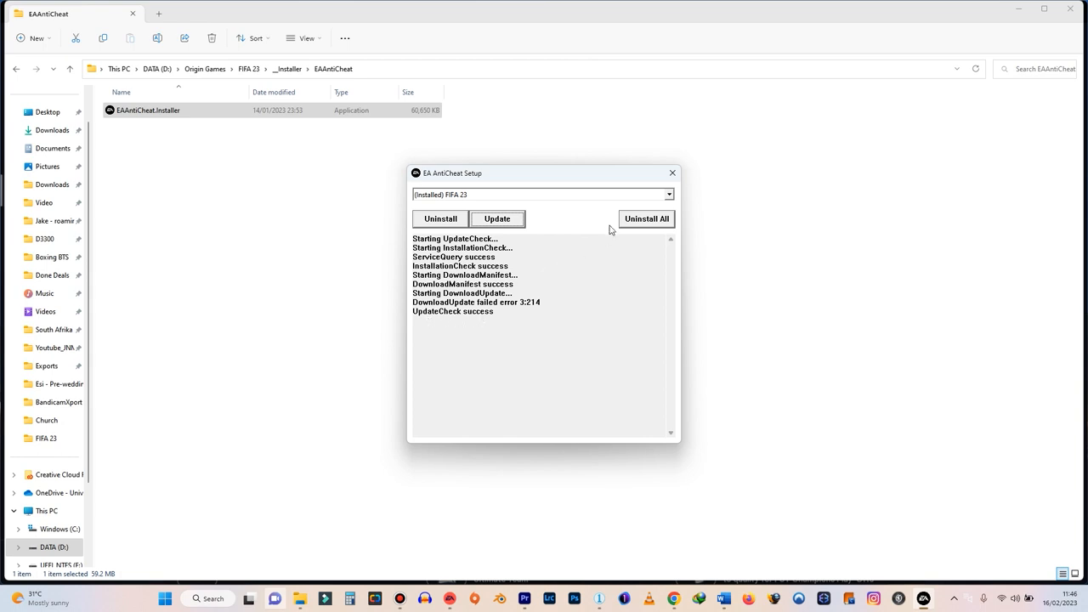
click(671, 172)
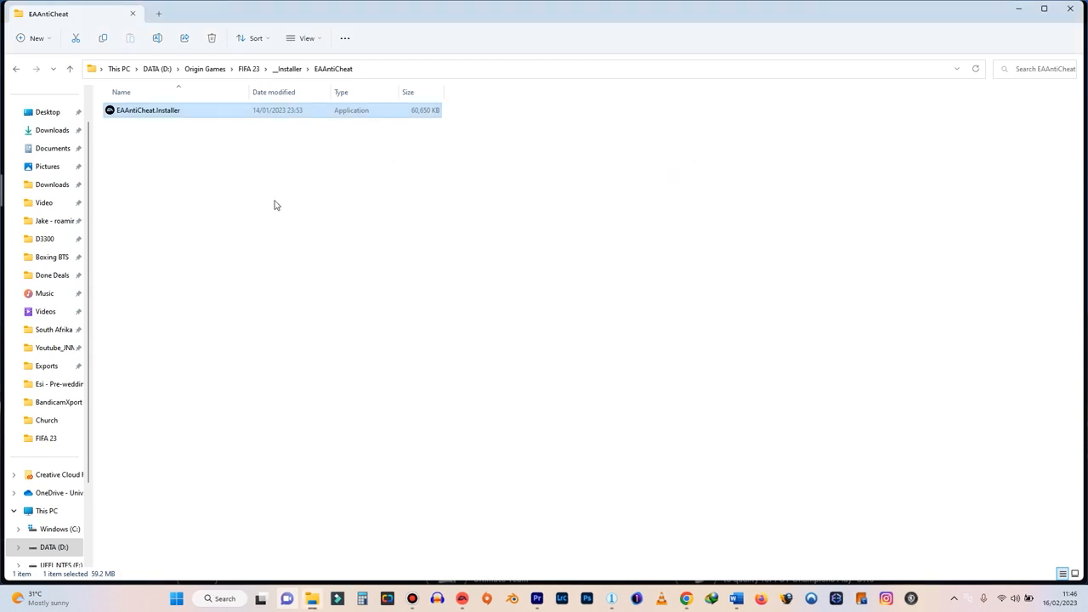
Return to the FIFA 23 folder and select EAAntiCheat.GameServiceLauncher.dll
click(17, 69)
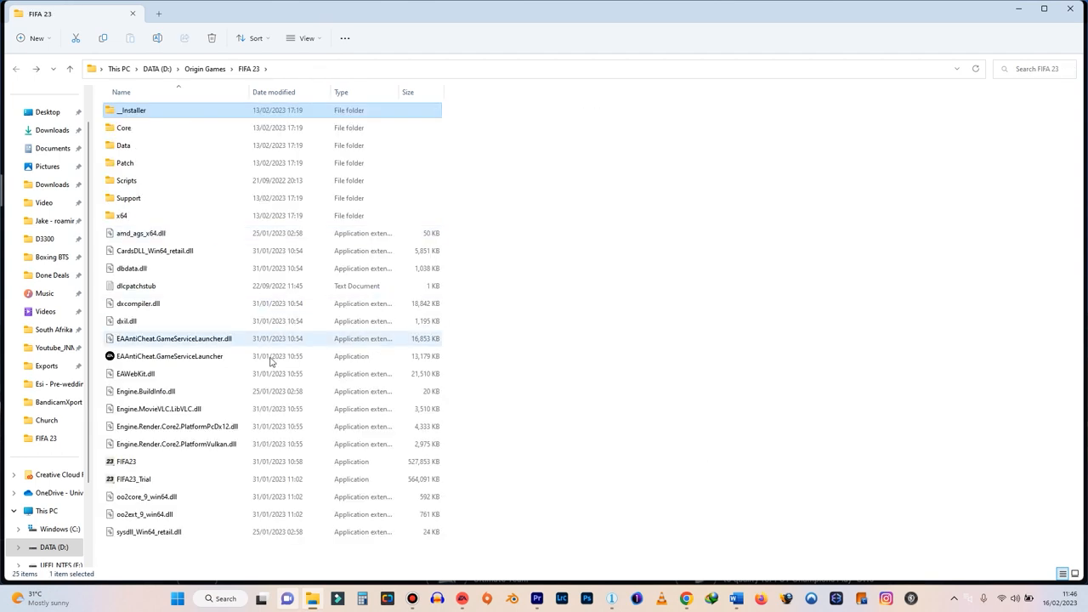
click(173, 338)
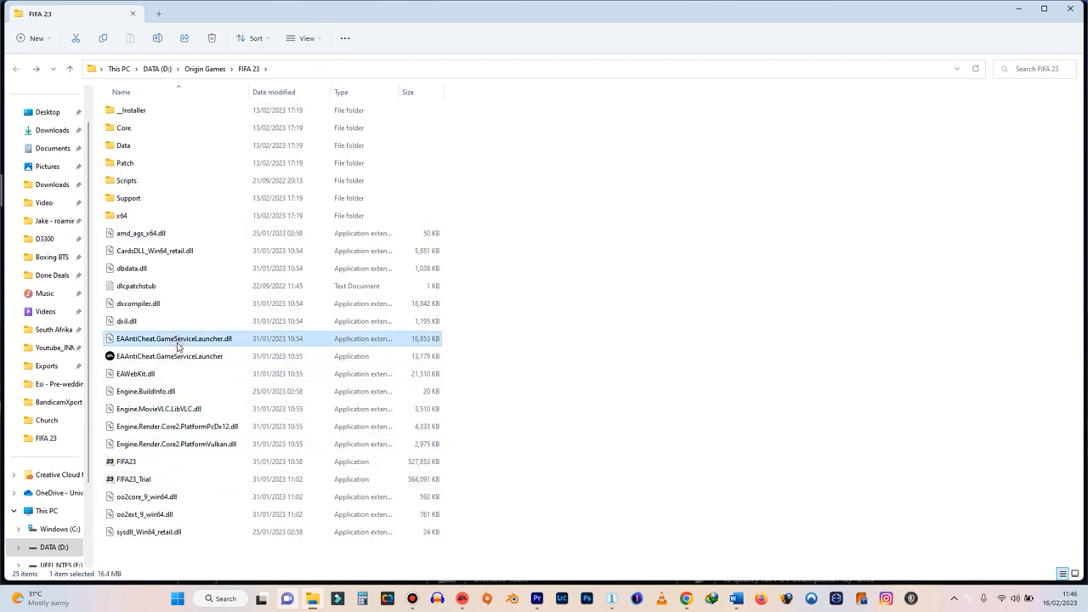
mouse_move(200, 346)
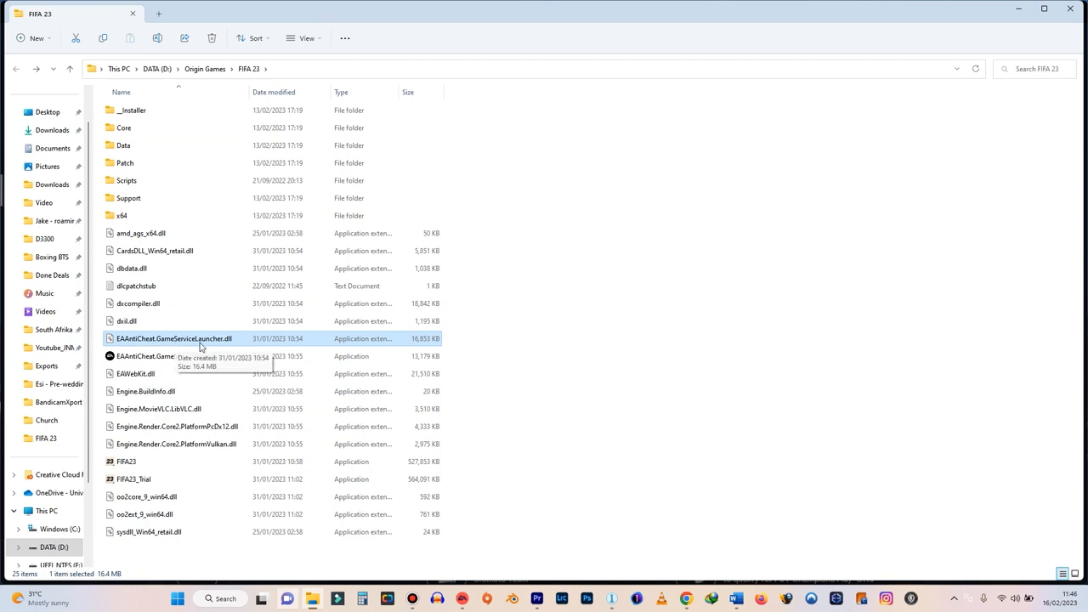
mouse_move(228, 340)
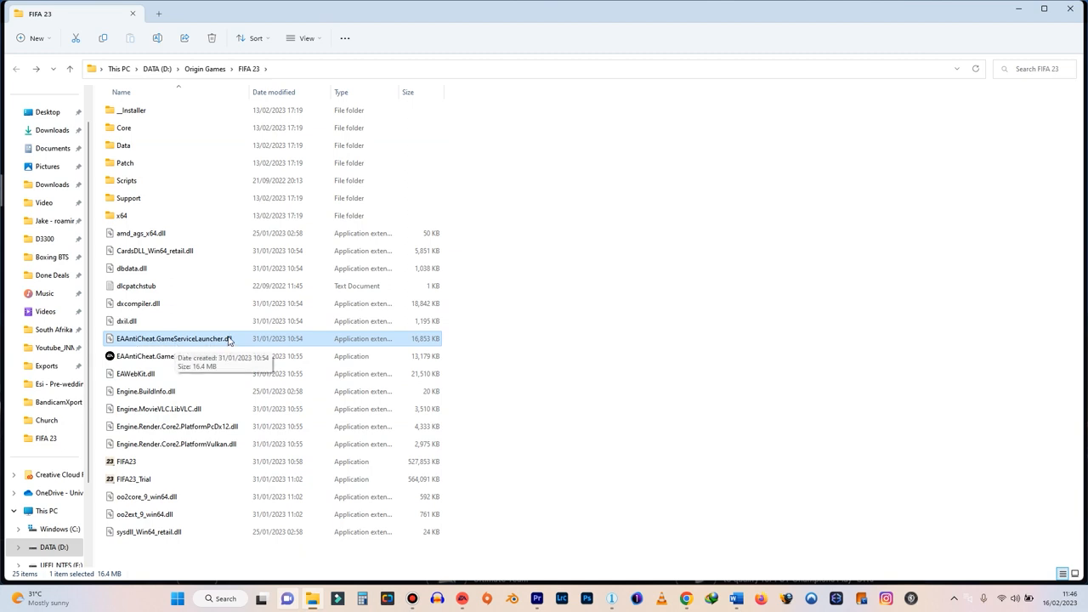
Open the dll's Electronic Arts digital signature certificate and start Install Certificate
right_click(170, 338)
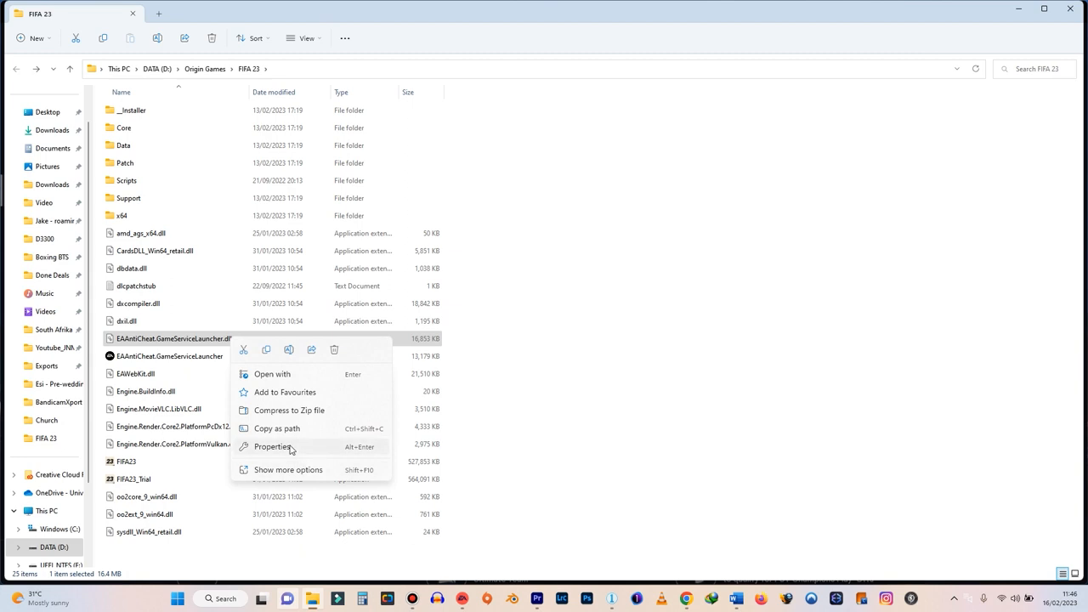
click(273, 447)
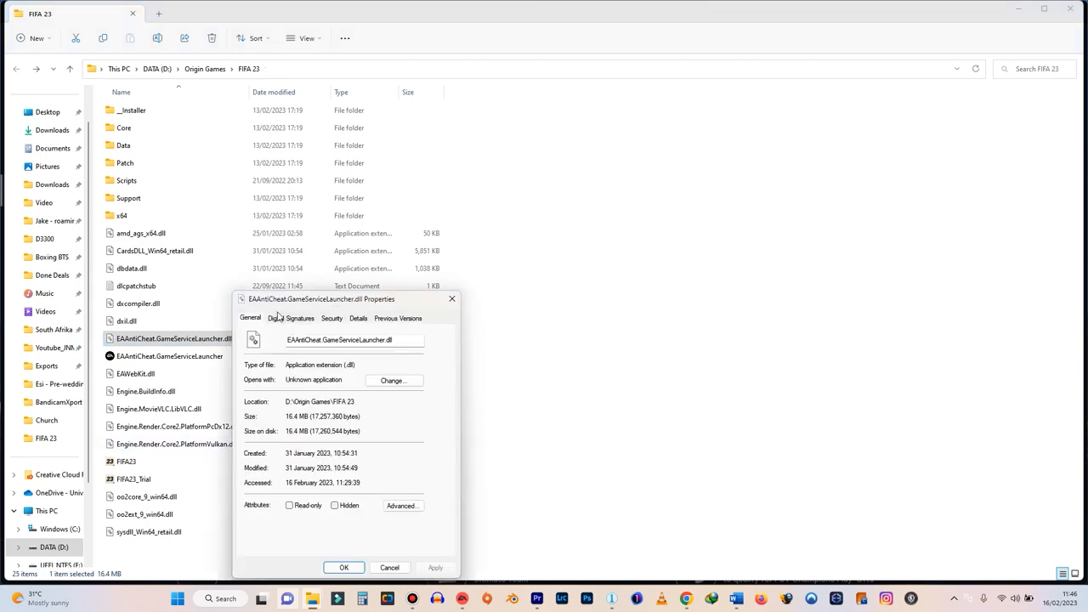
click(291, 318)
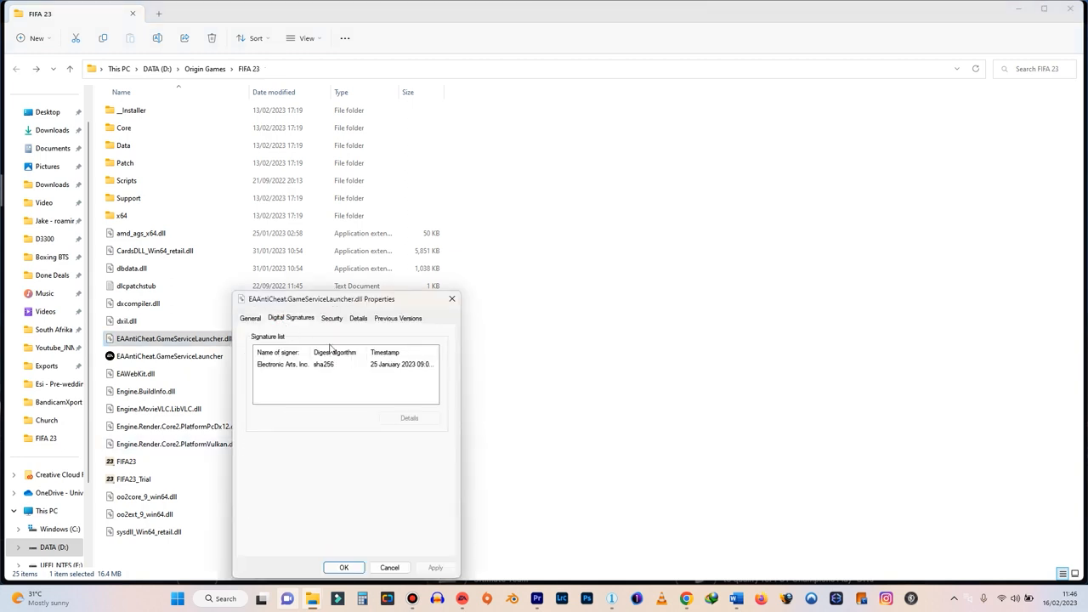
click(344, 364)
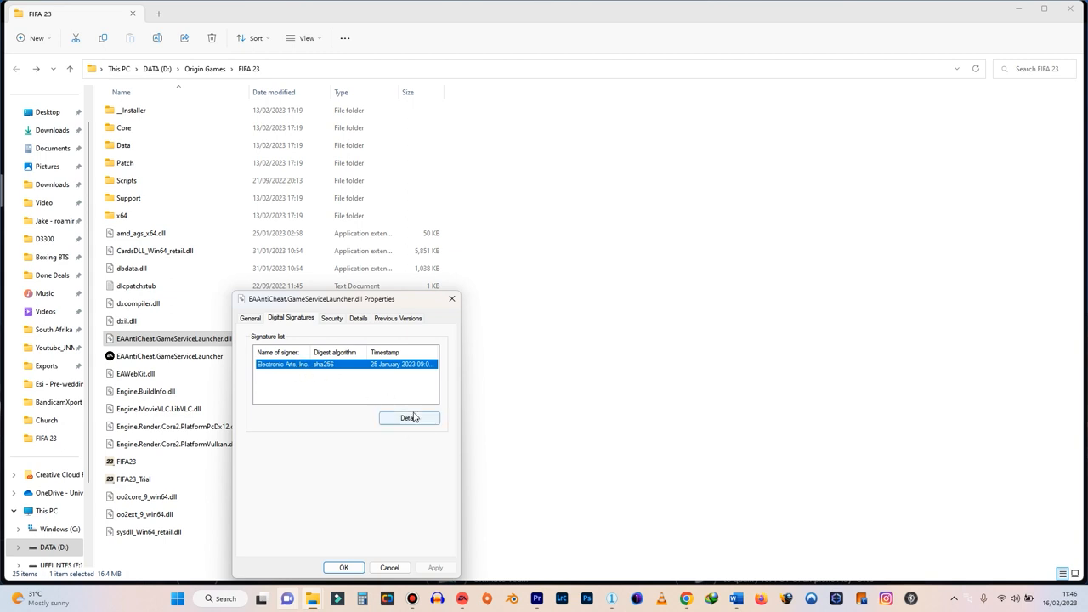
click(409, 417)
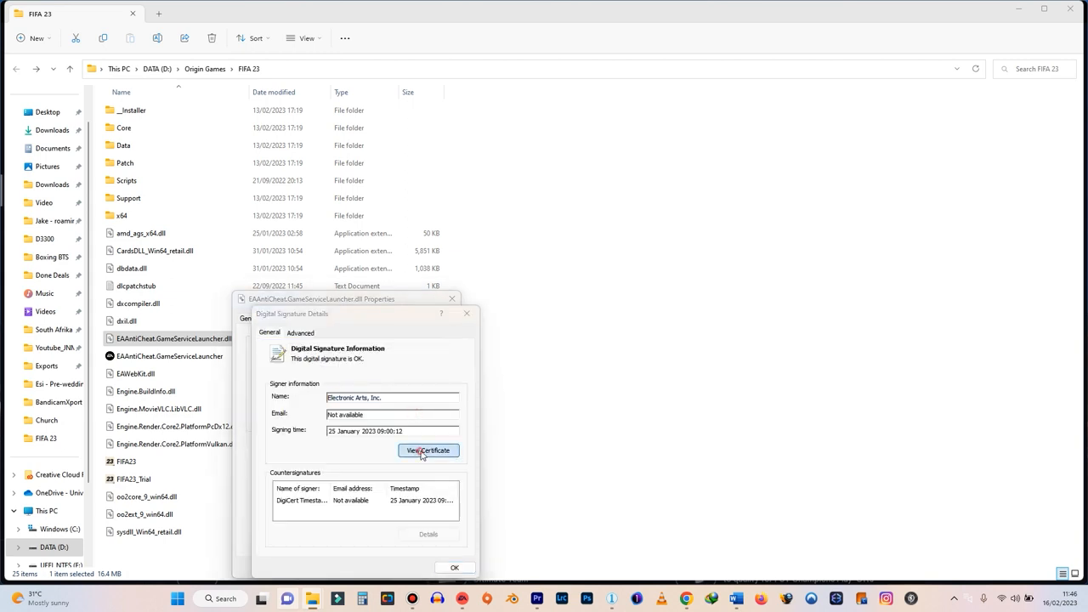
click(428, 451)
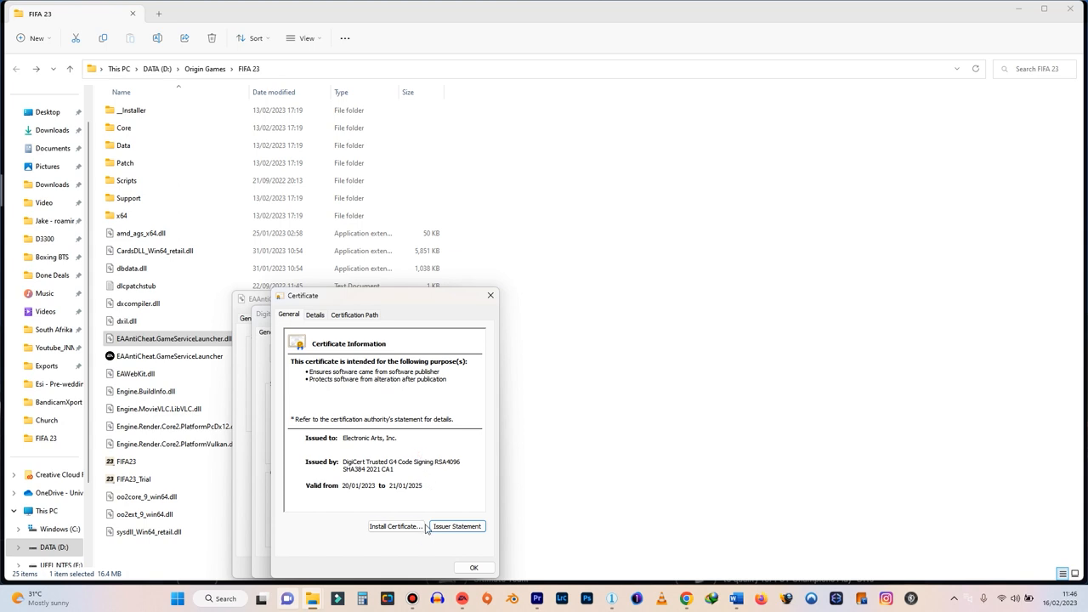
click(395, 526)
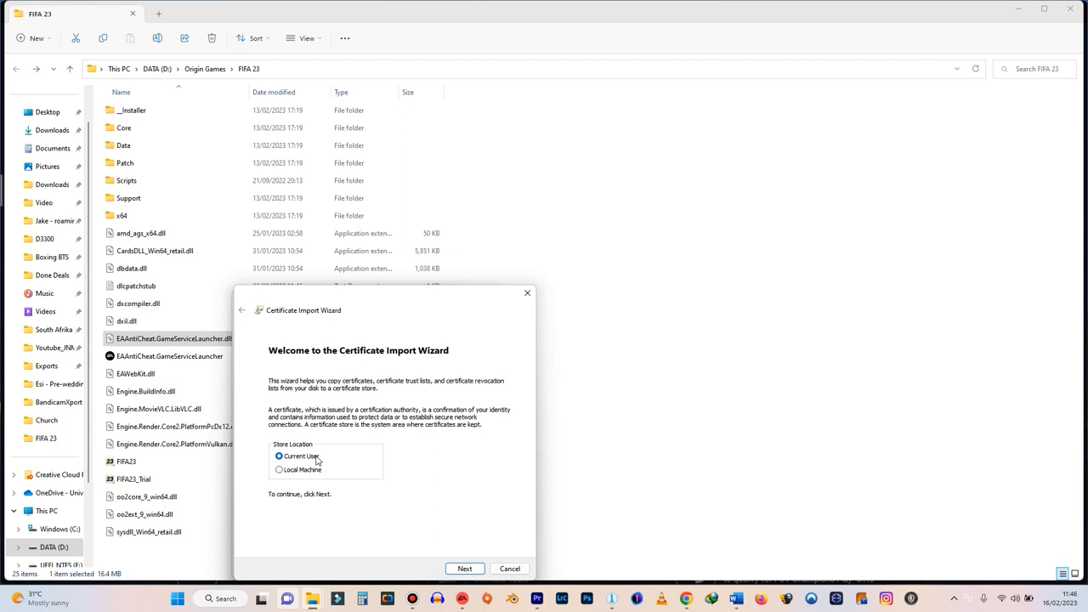
mouse_move(453, 589)
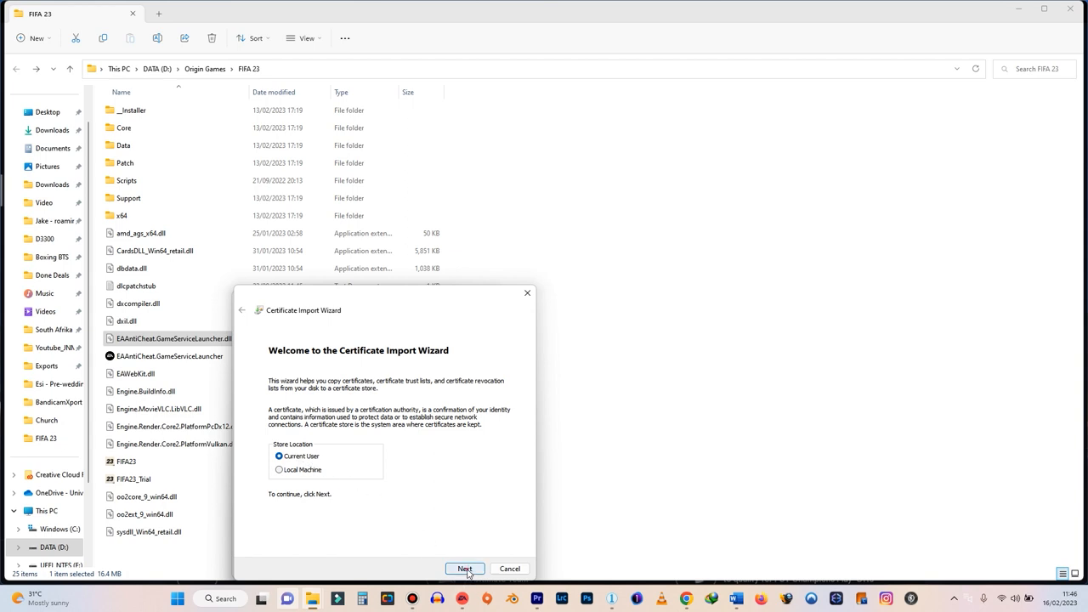
Finish the Certificate Import Wizard, dismiss the success message, and close the dll's windows
click(464, 568)
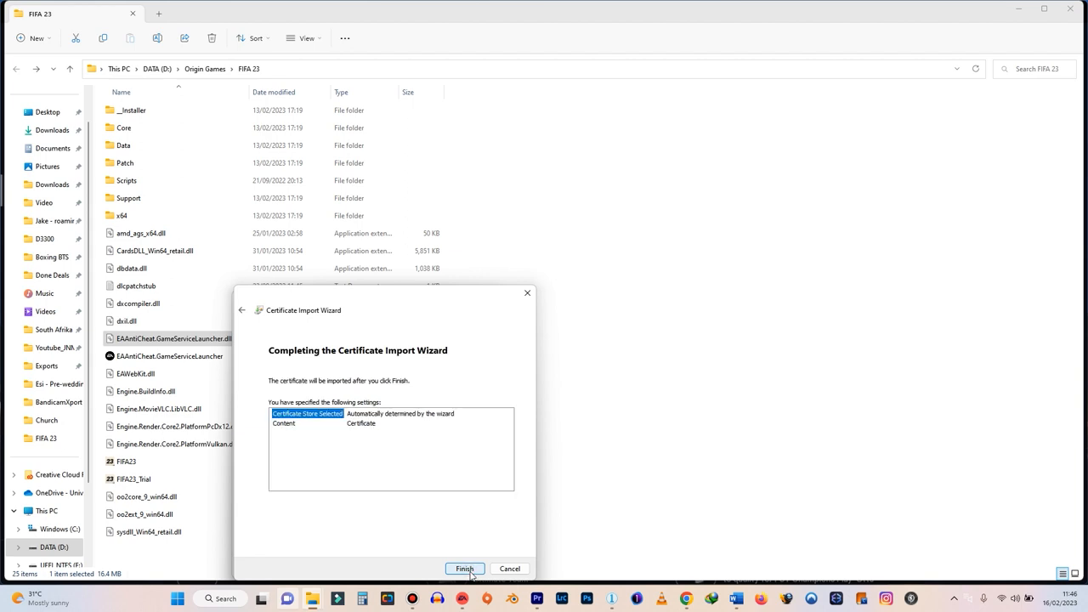
click(464, 568)
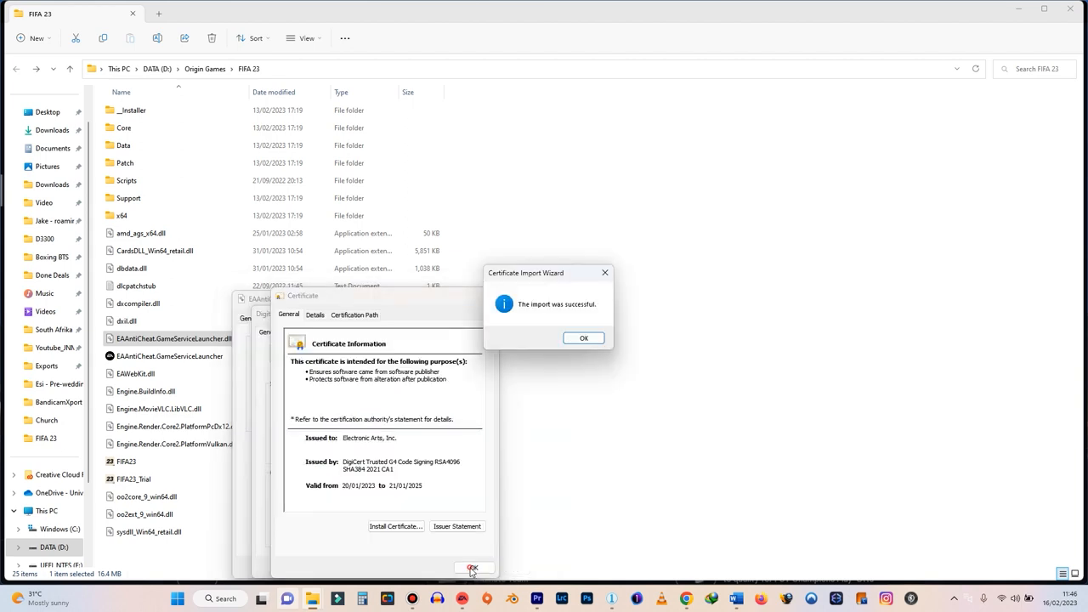
click(583, 338)
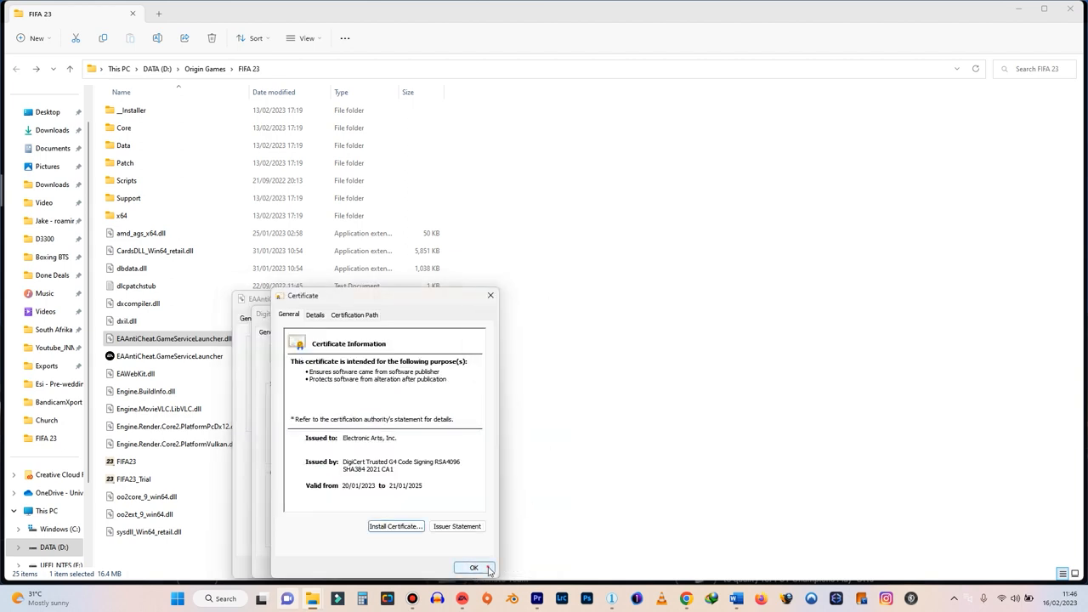
click(474, 567)
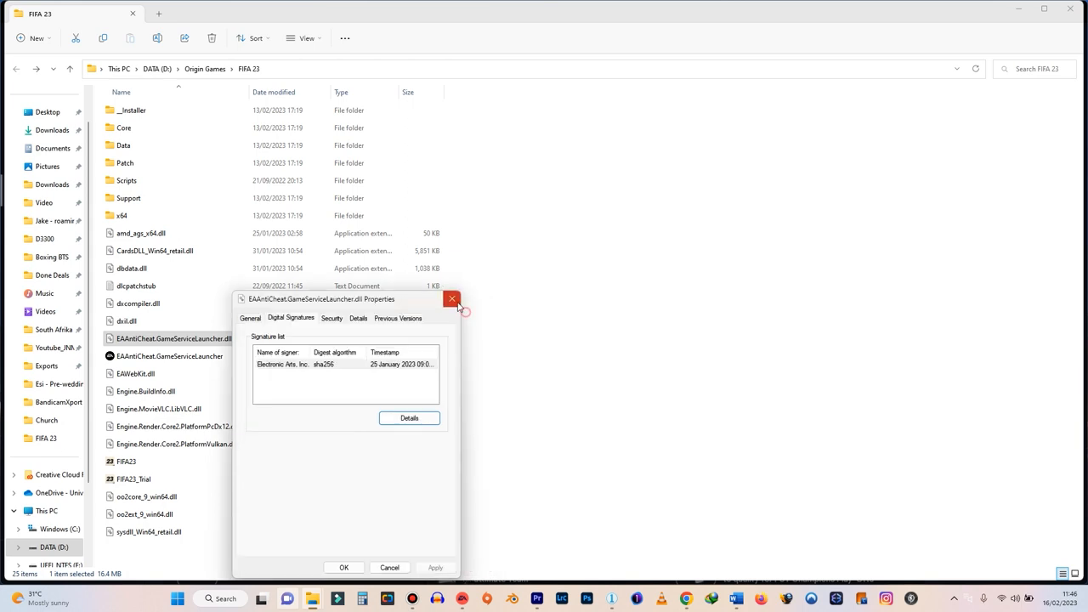
click(451, 299)
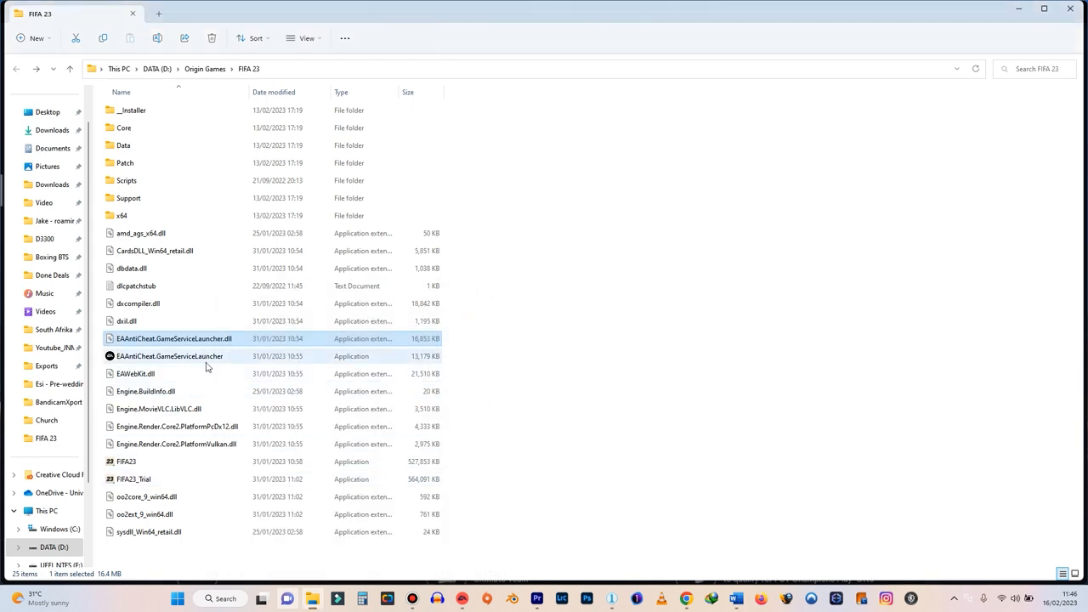
mouse_move(193, 361)
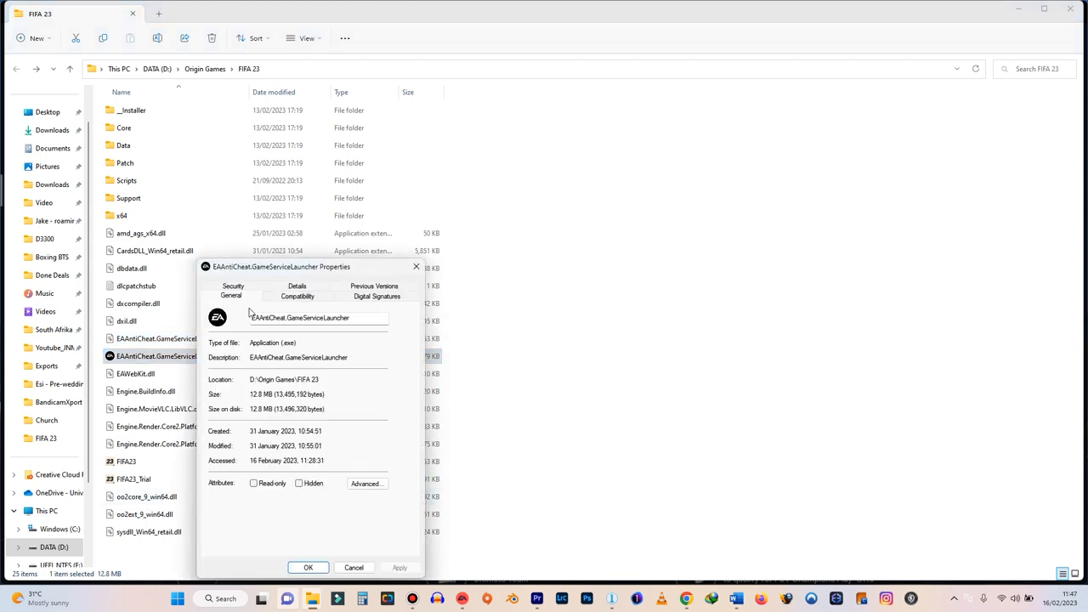
Import the launcher application's Electronic Arts signing certificate, then close its Properties window
click(376, 291)
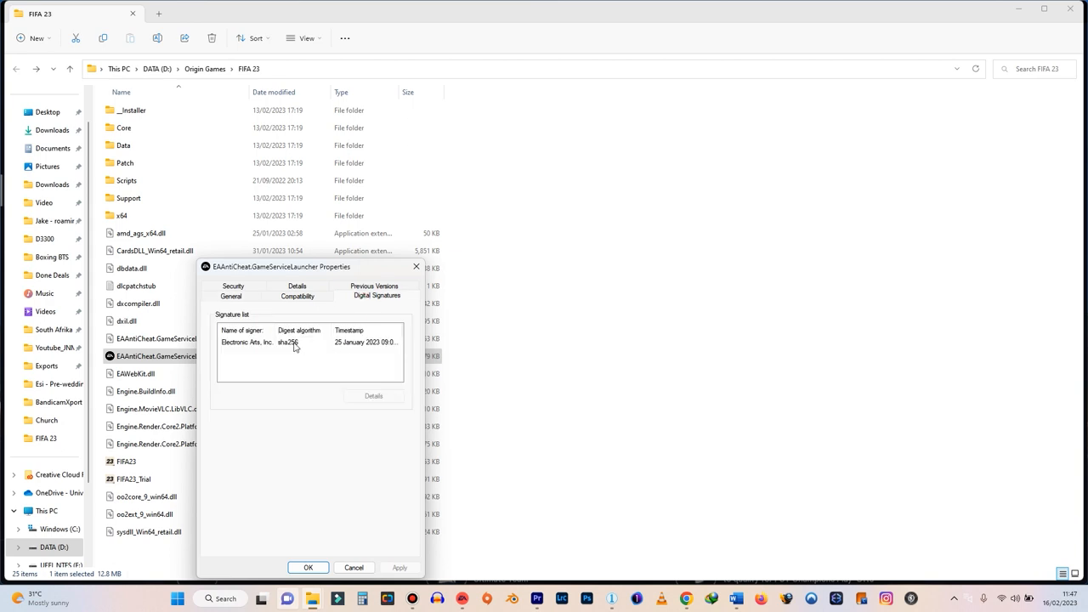
click(373, 395)
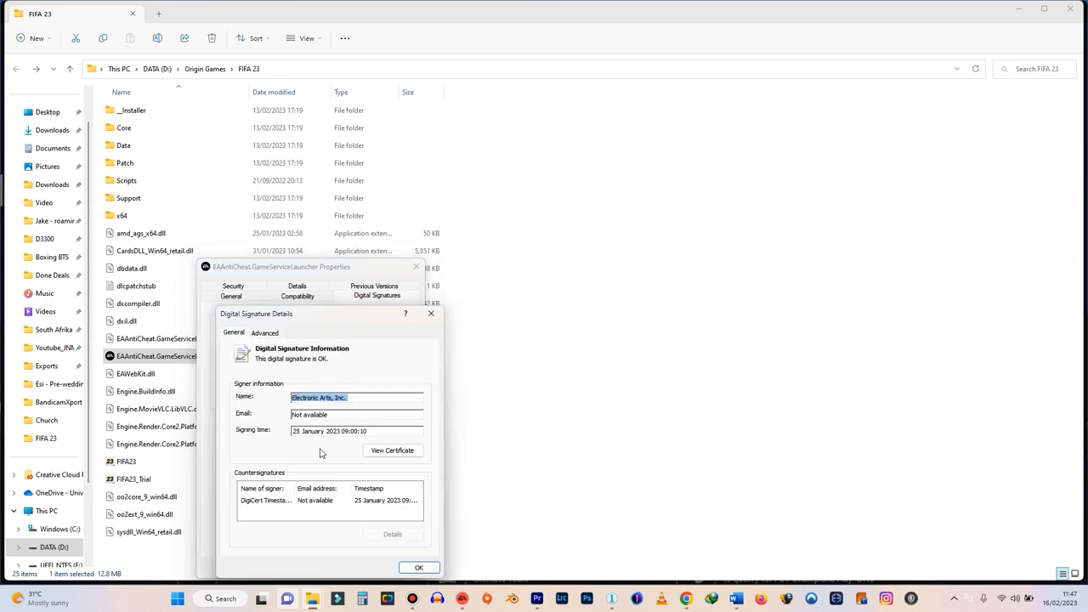
click(392, 450)
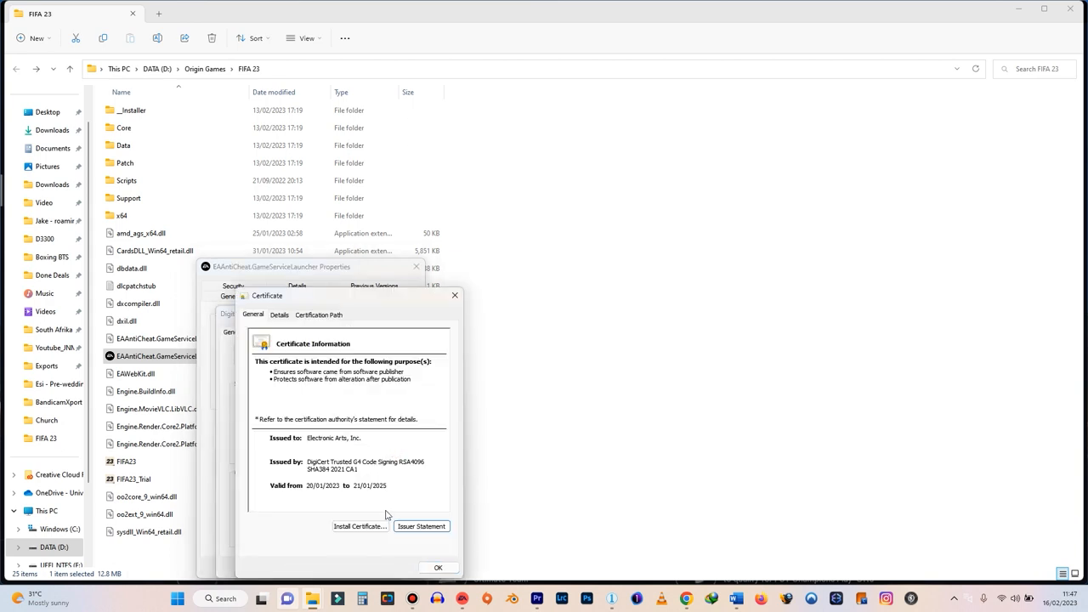
click(360, 525)
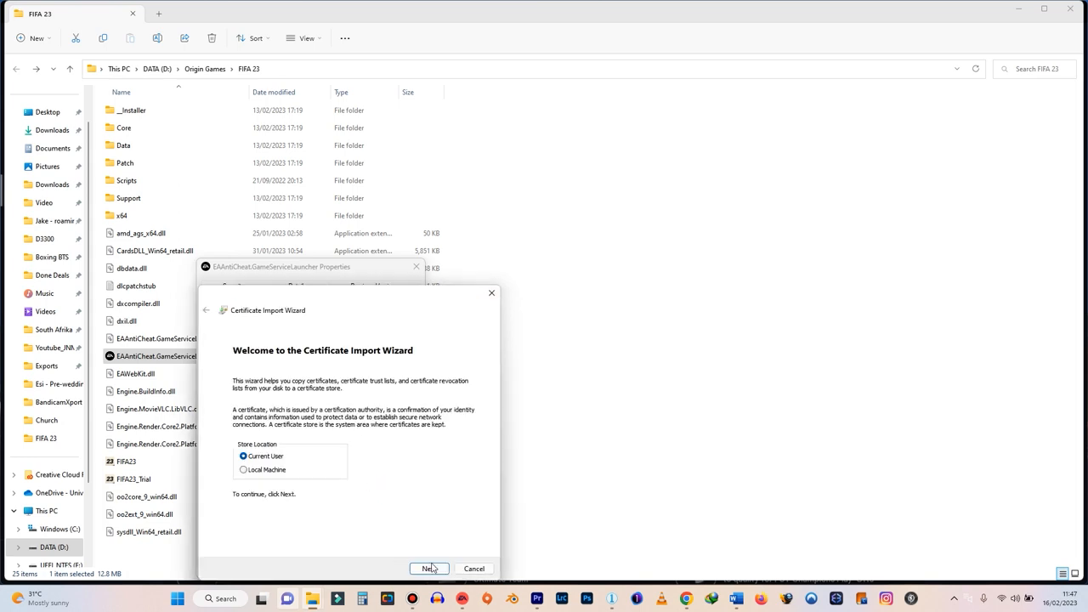
click(429, 568)
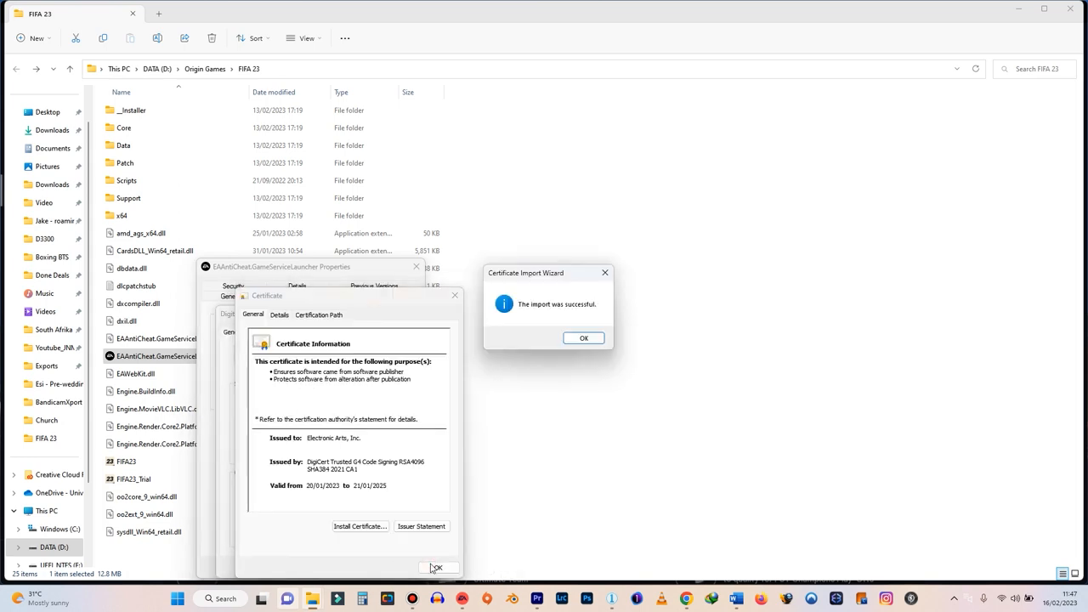
click(583, 337)
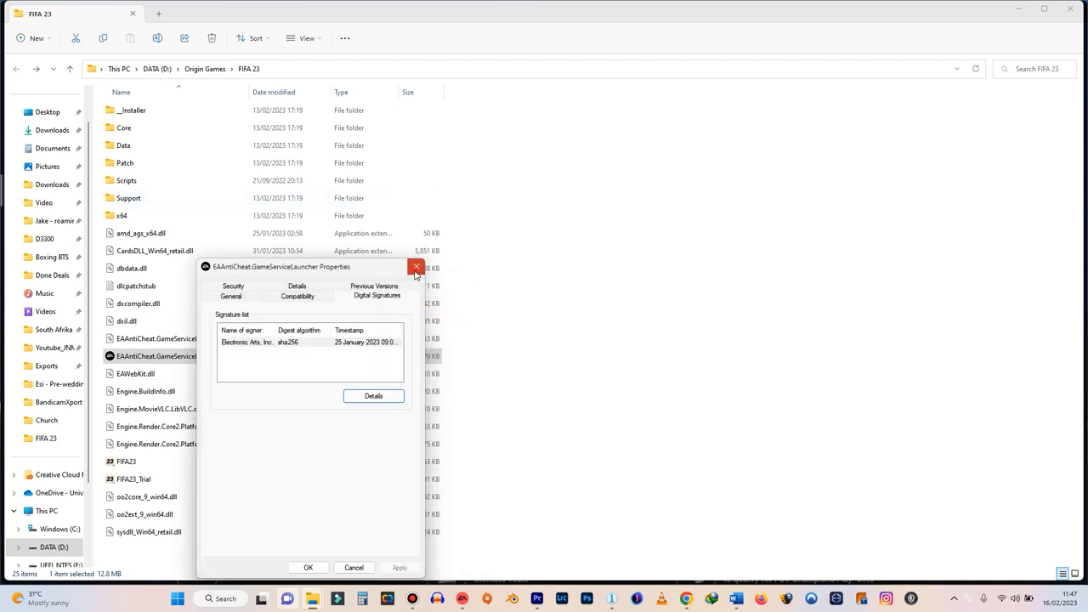
click(416, 267)
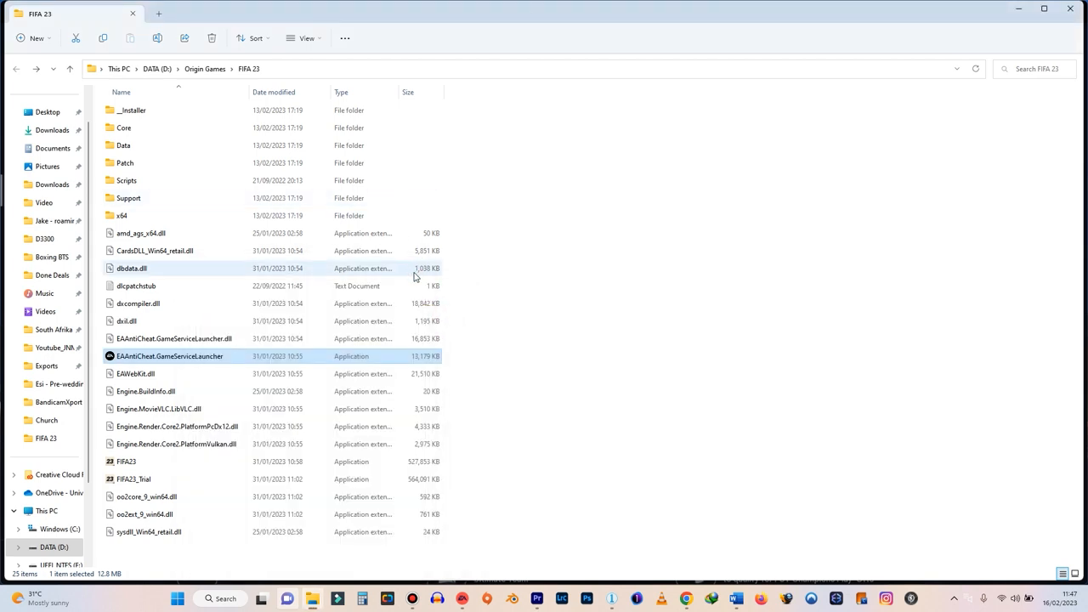
click(126, 461)
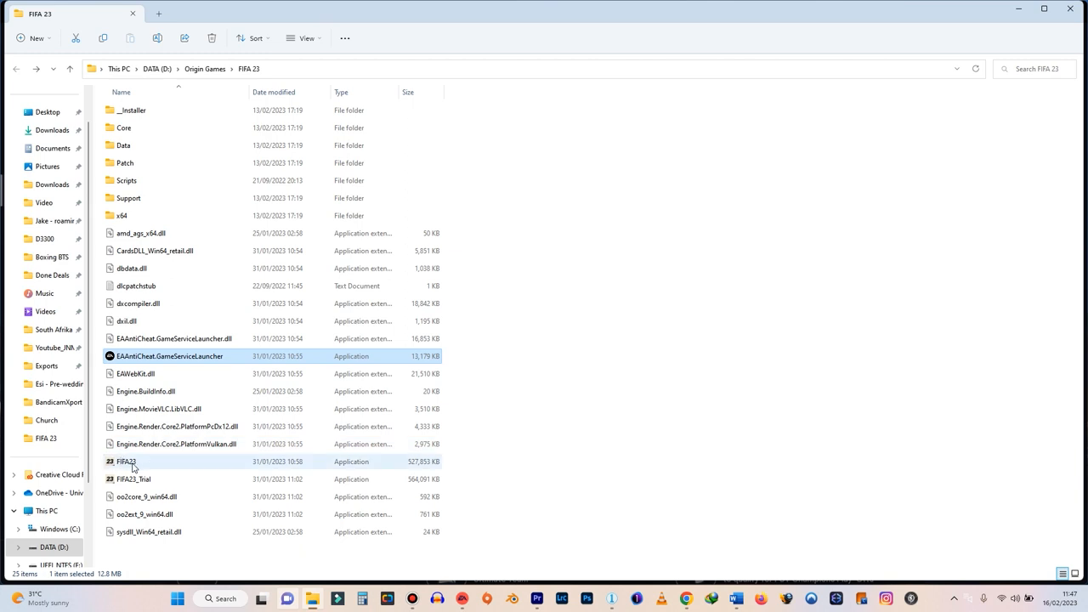
Review FIFA23's Details tab and clear all Compatibility tab boxes, then confirm with OK
right_click(125, 462)
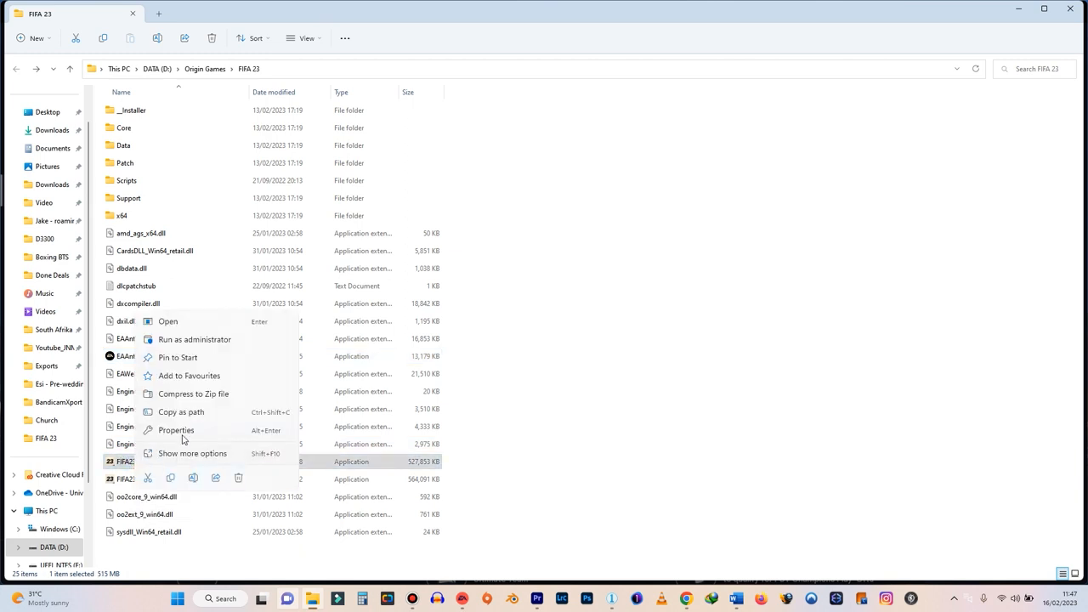
click(176, 429)
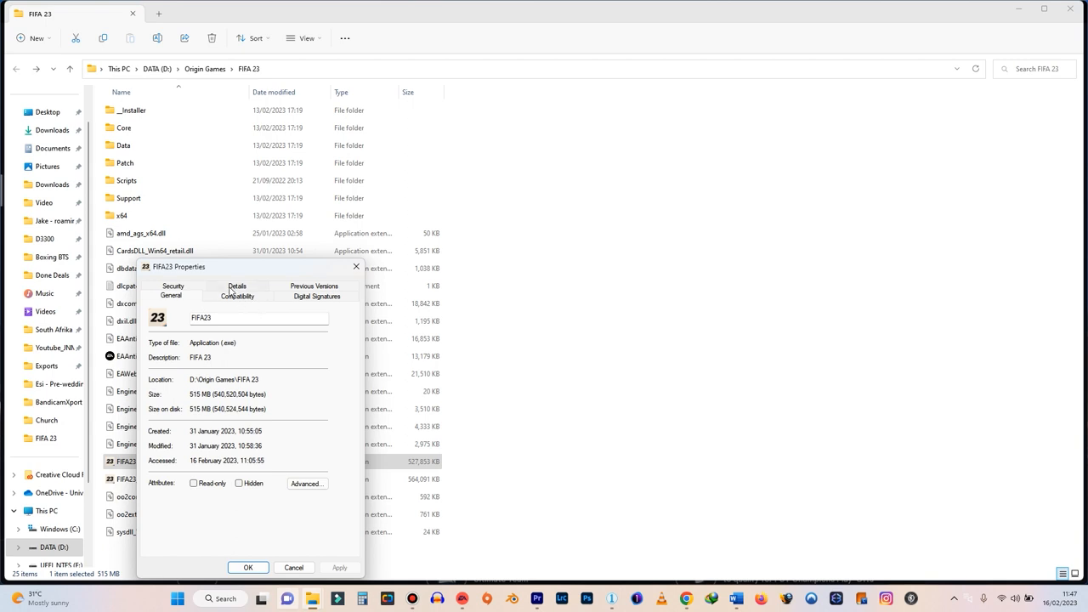
click(237, 296)
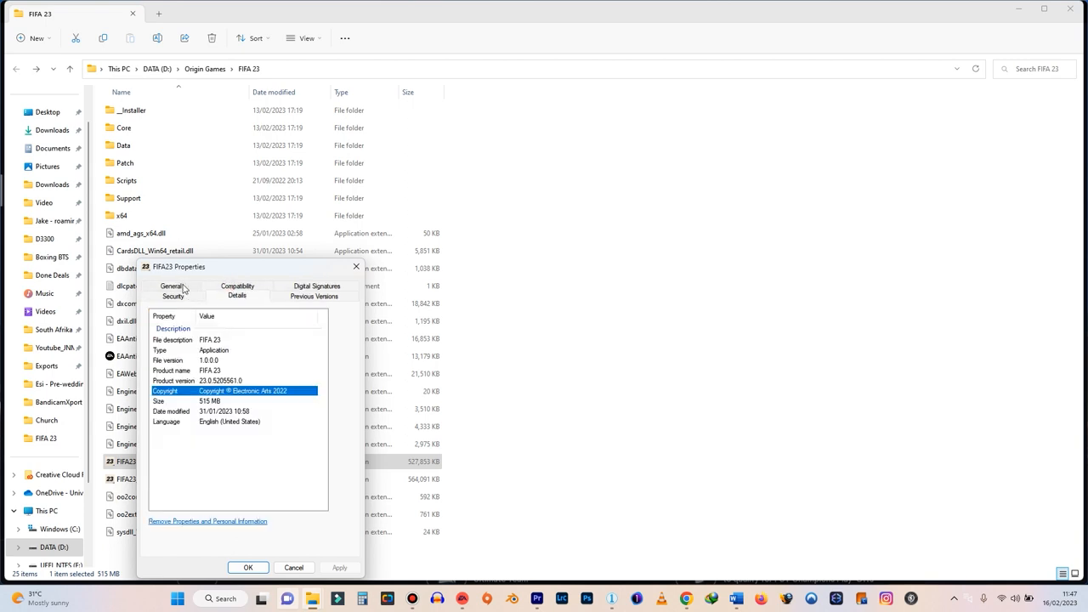
click(237, 290)
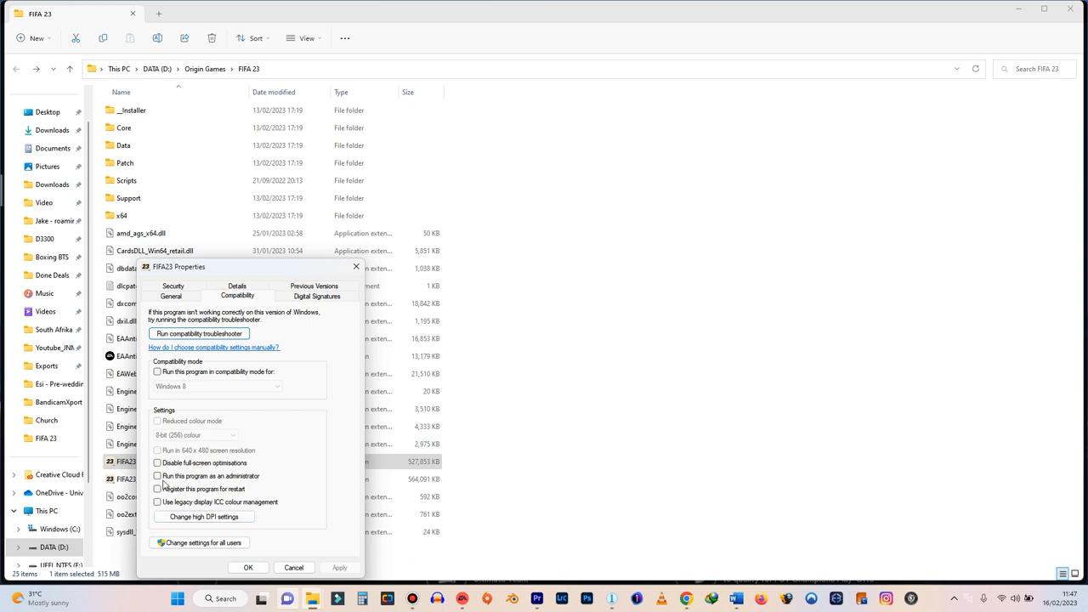
mouse_move(193, 472)
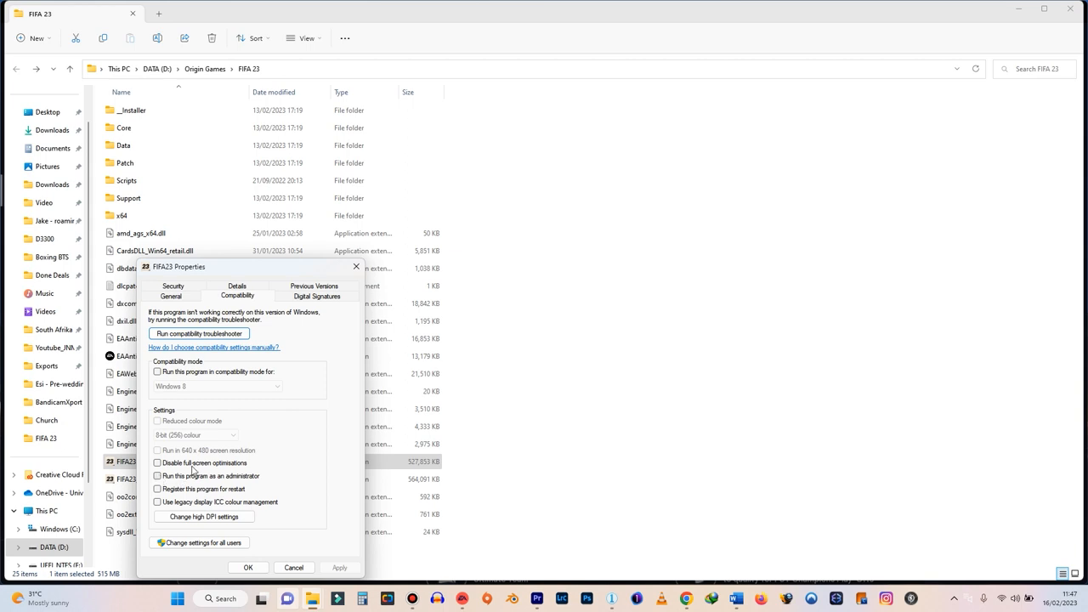
mouse_move(195, 383)
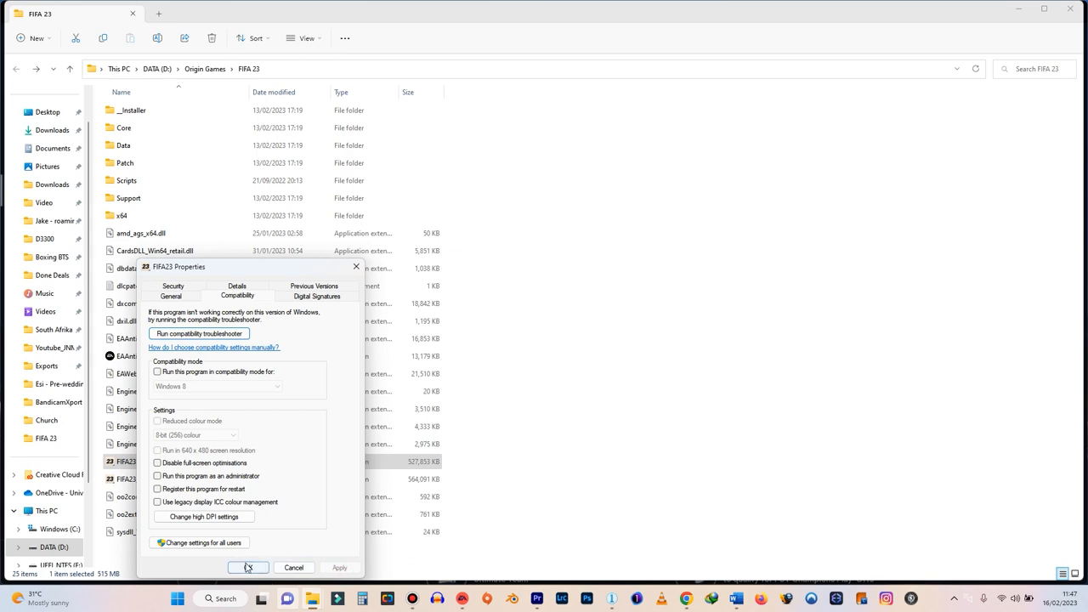
click(247, 567)
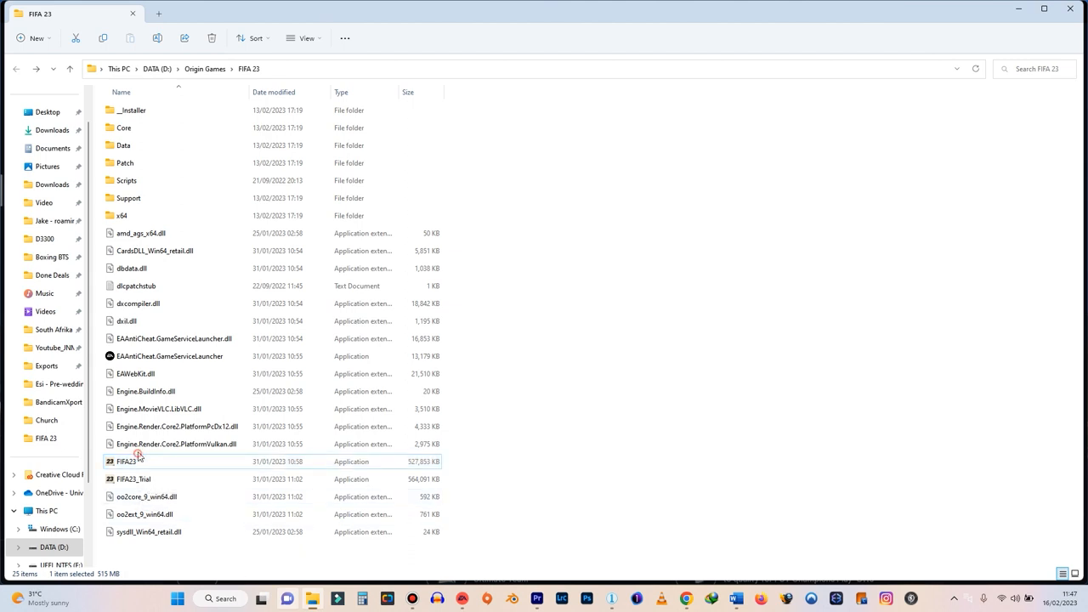
Run FIFA23.exe from the FIFA 23 folder to bring up the EA app
click(131, 461)
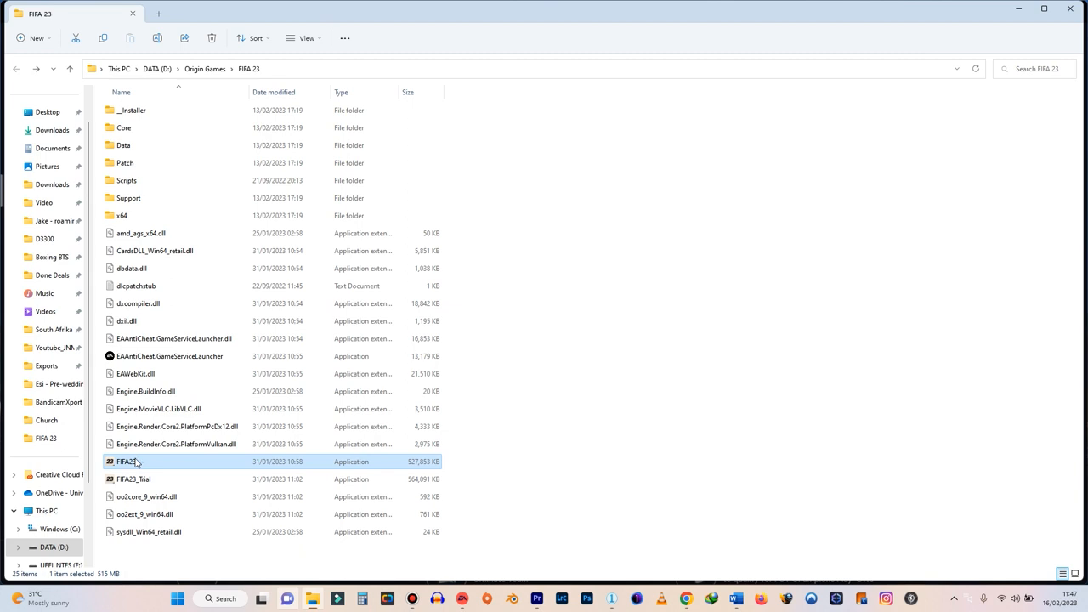
double_click(128, 462)
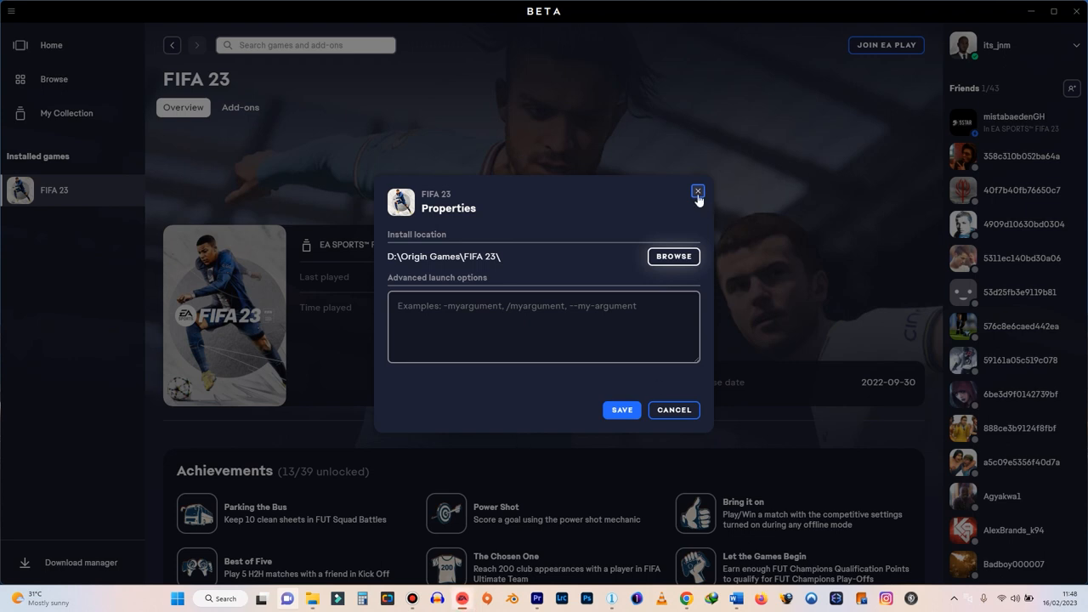
Close FIFA 23's Properties dialog in the EA app
click(698, 190)
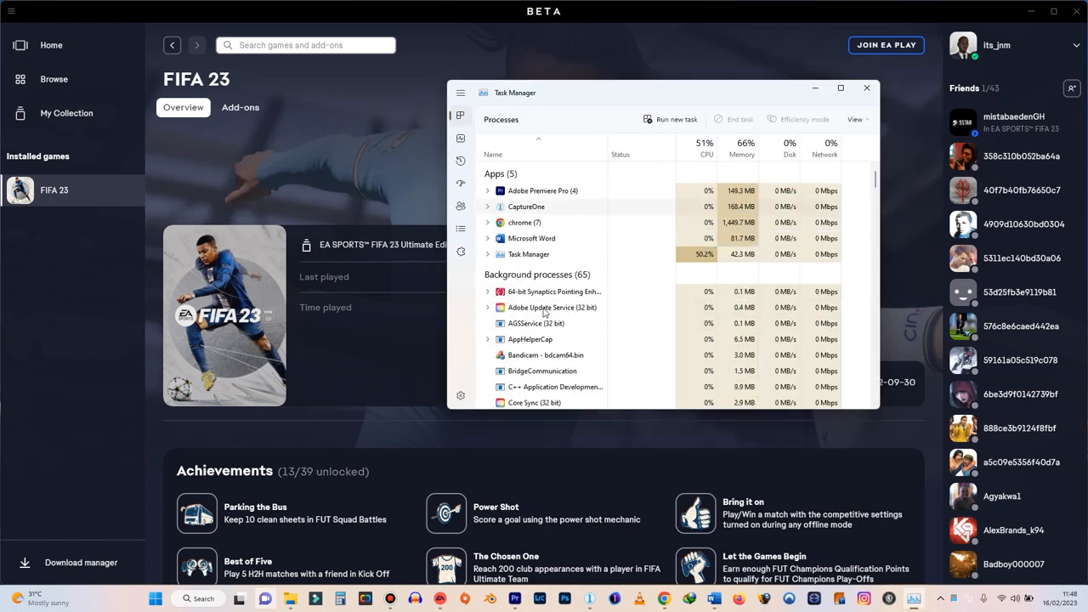
Scroll through the Task Manager background processes, then close Task Manager
scroll(down, 3)
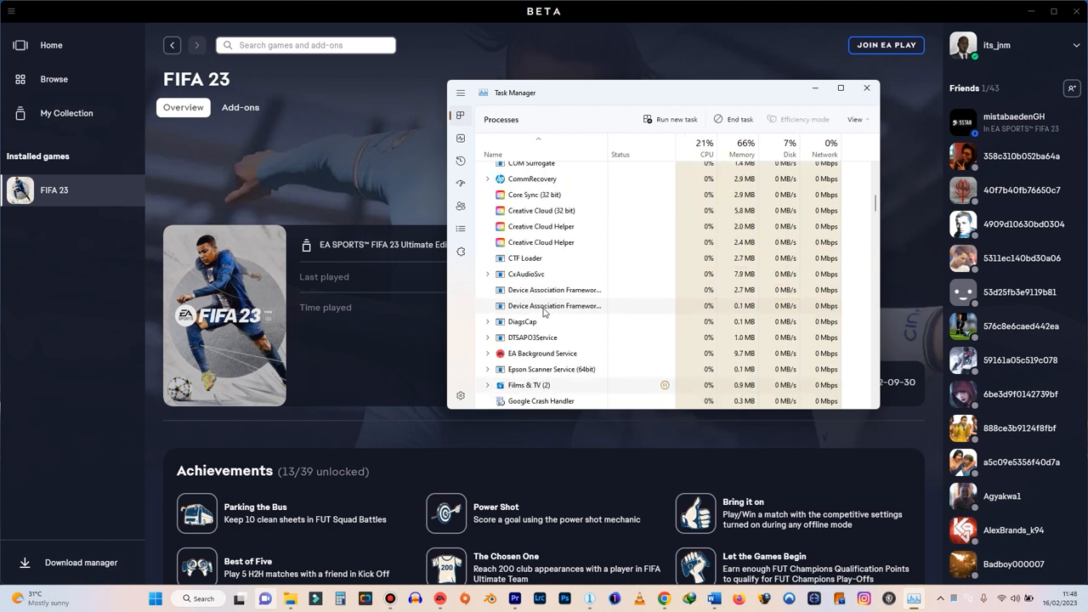
click(866, 87)
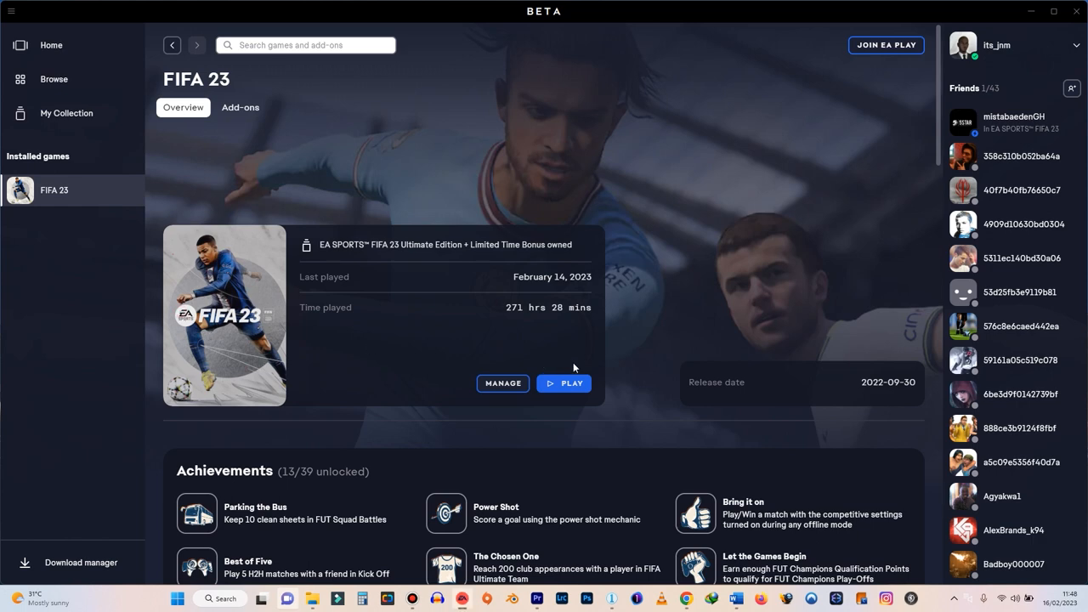
Launch FIFA 23 with PLAY, bringing up the launching-game progress dialog
click(563, 384)
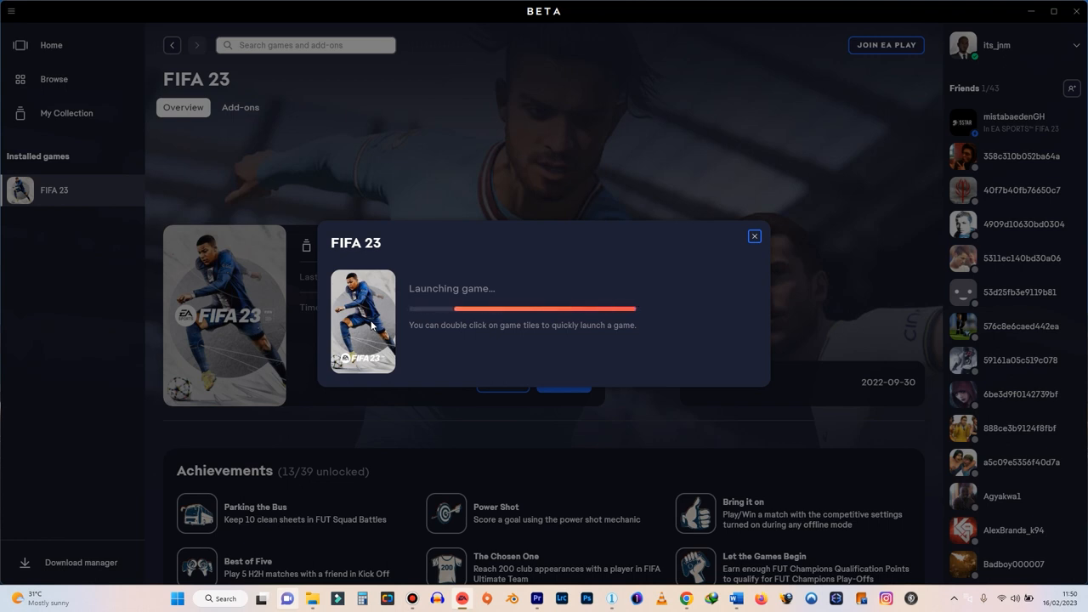
mouse_move(413, 598)
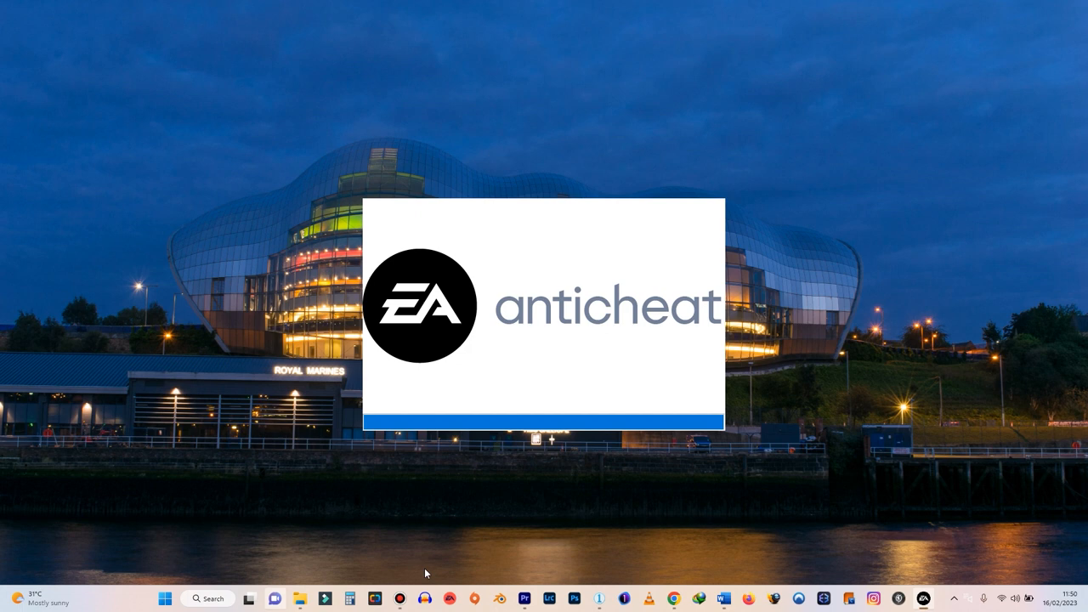
mouse_move(650, 364)
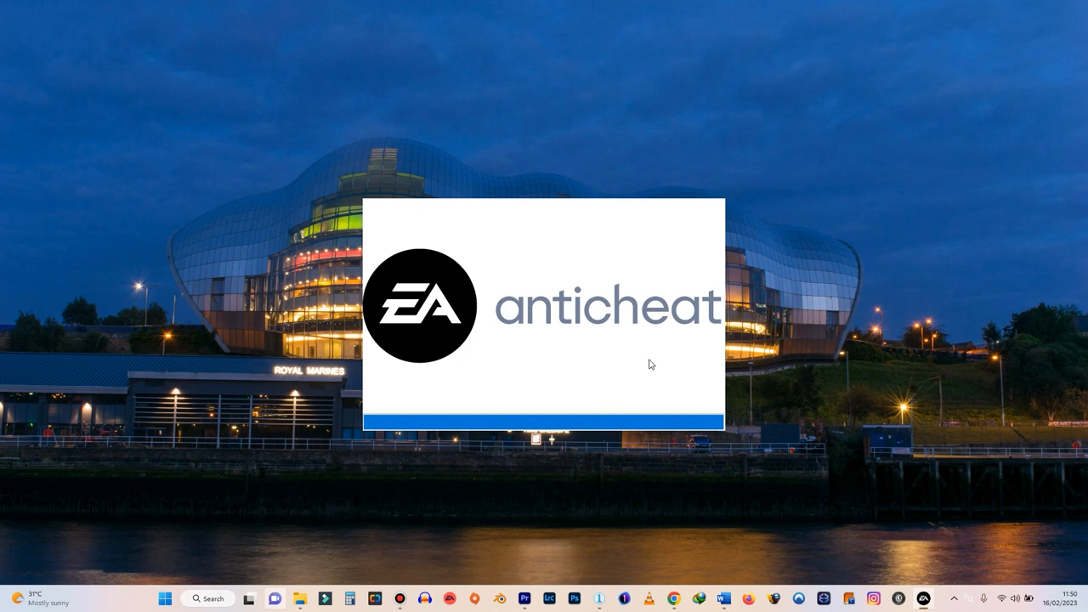